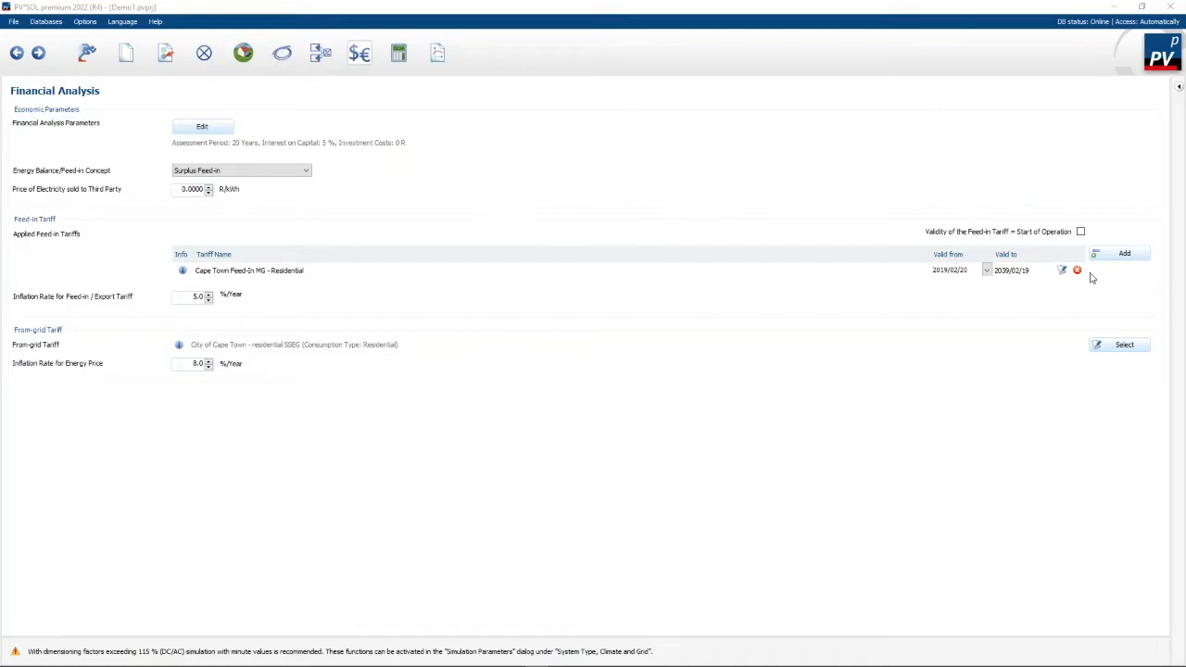
mouse_move(114, 331)
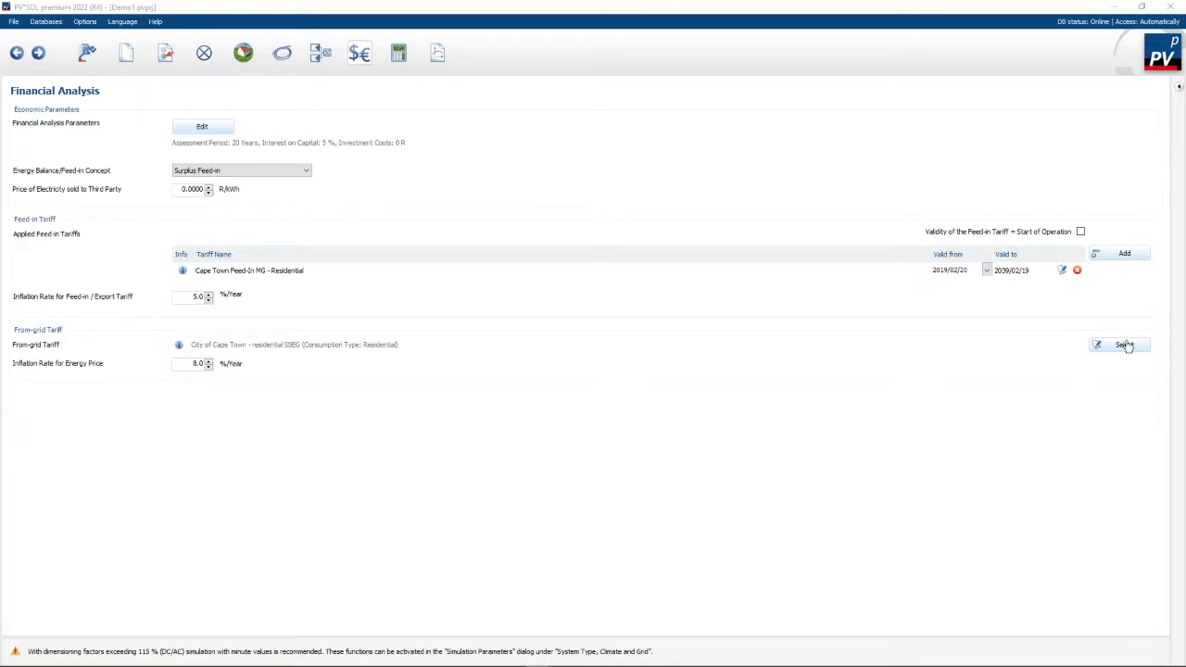
- Open the from-grid tariff list to start a new South African tariff record
left_click(1123, 344)
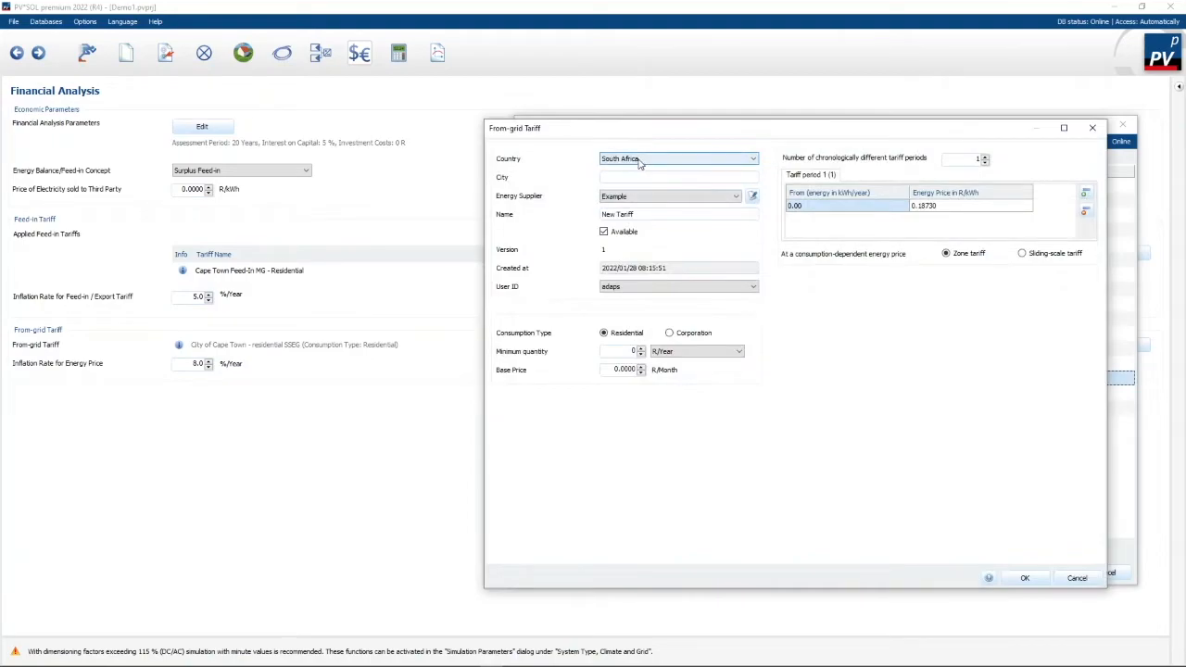
- Save tariff Sample_fixed for City Power, Johannesburg at 2.50 R/kWh, base price 150
left_click(677, 177)
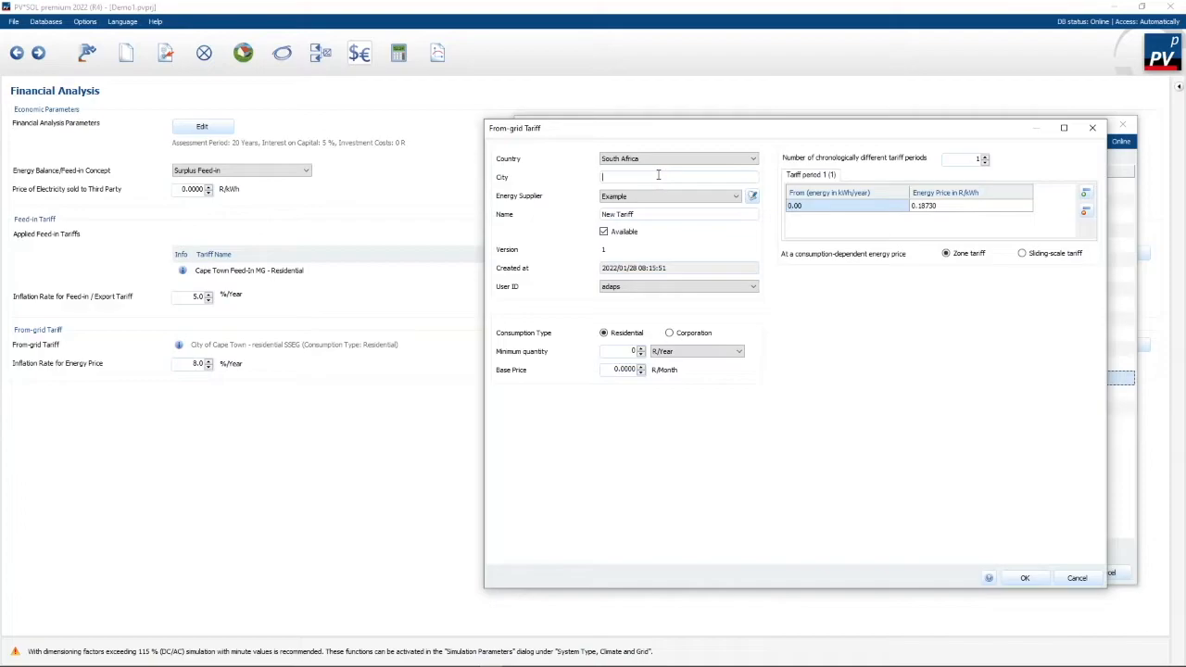
type("Johannesburg")
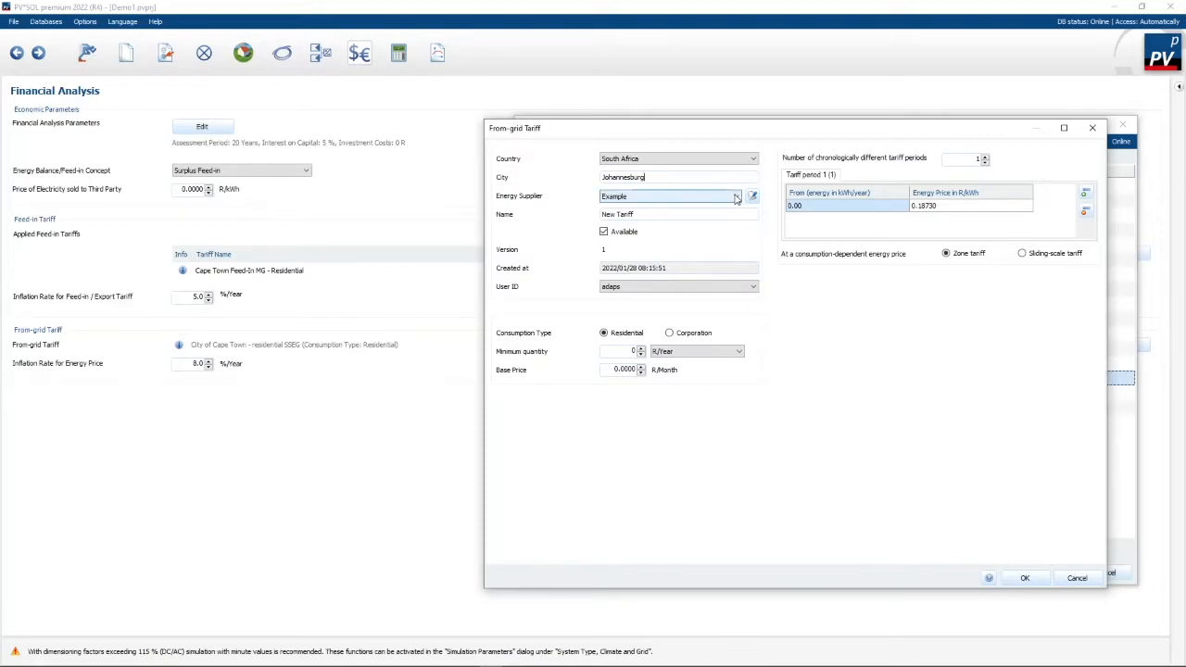
left_click(739, 196)
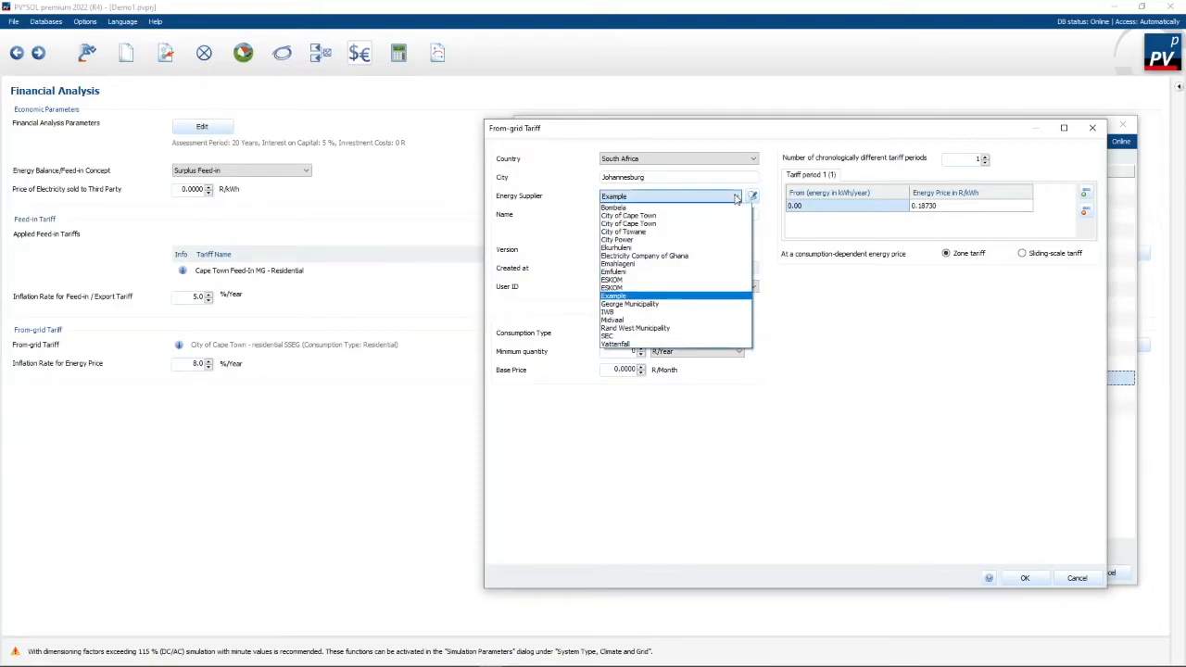
left_click(621, 239)
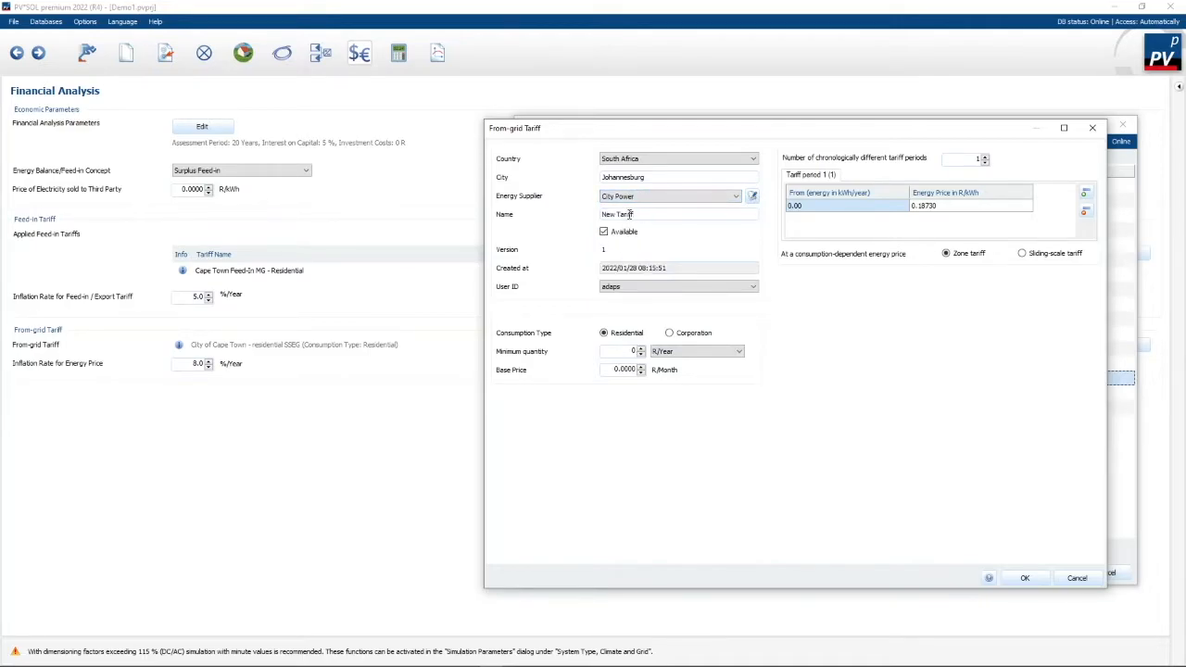
type("Se")
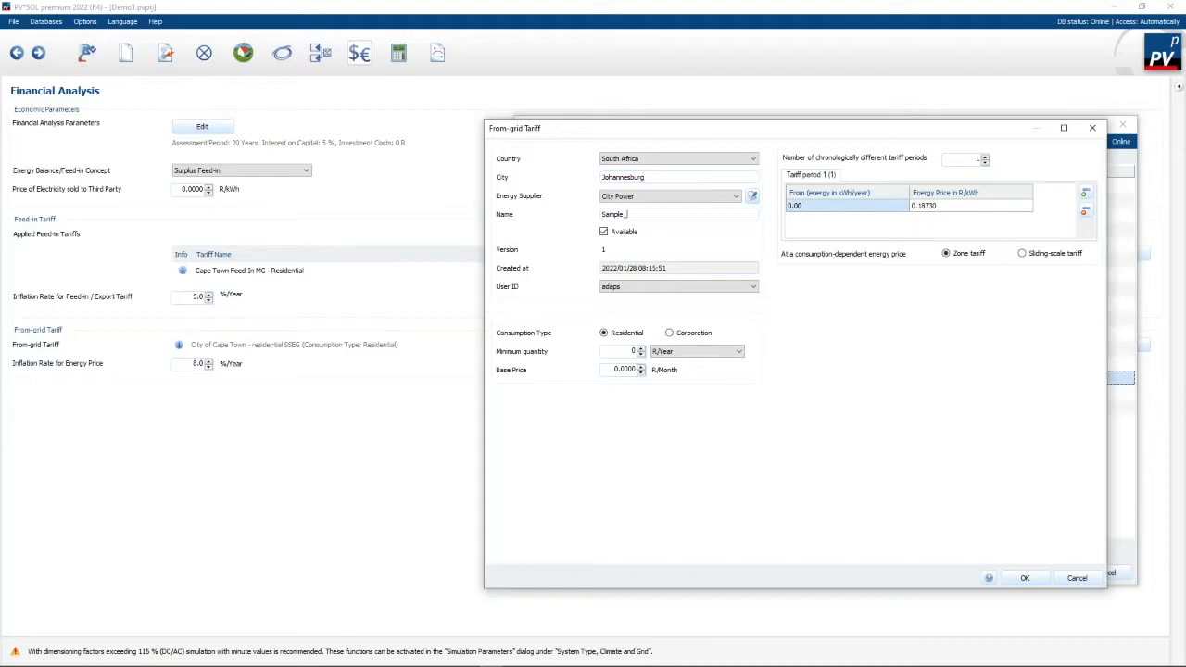
type("fixed")
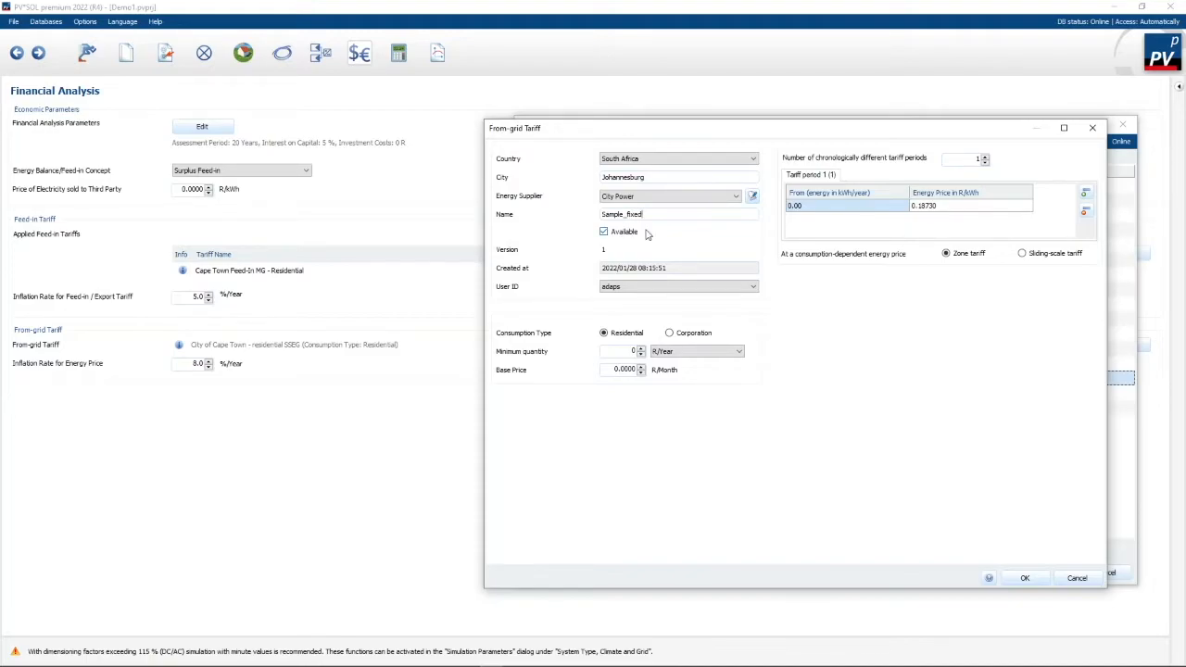
mouse_move(807, 192)
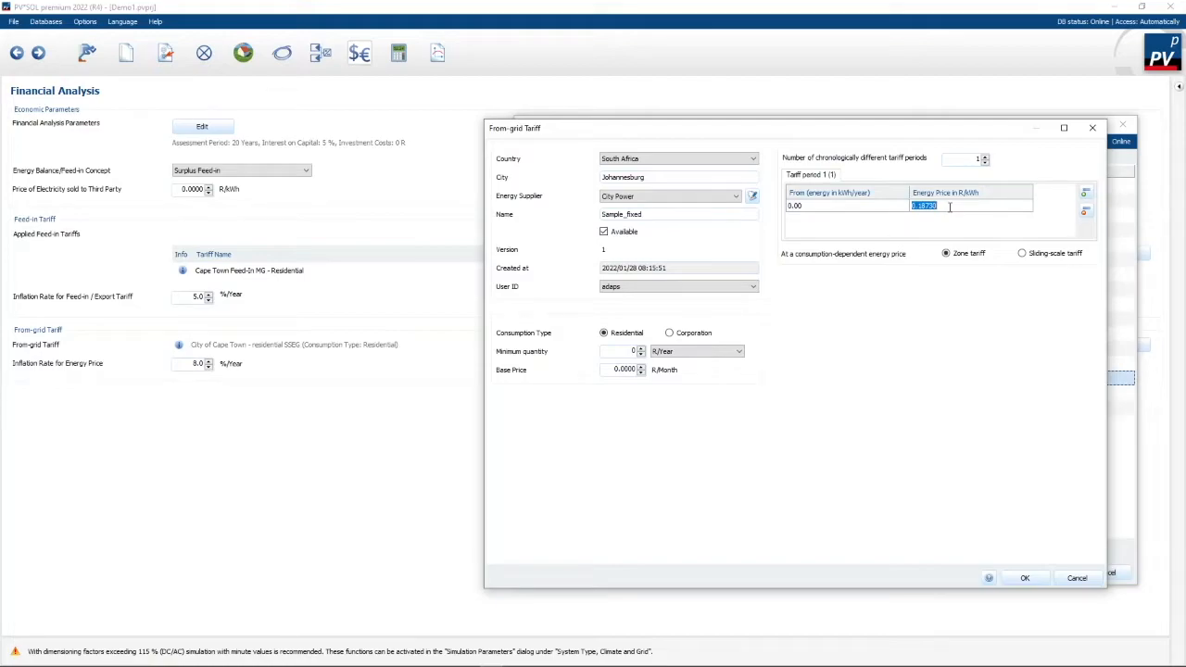
type("2.50")
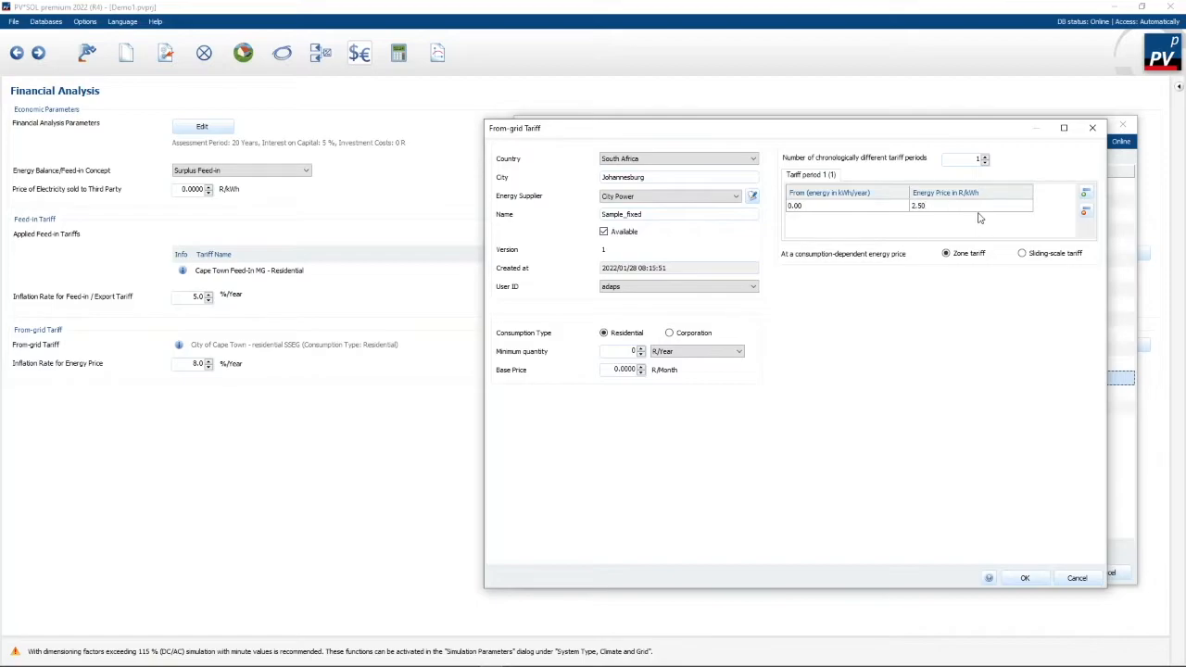
mouse_move(754, 246)
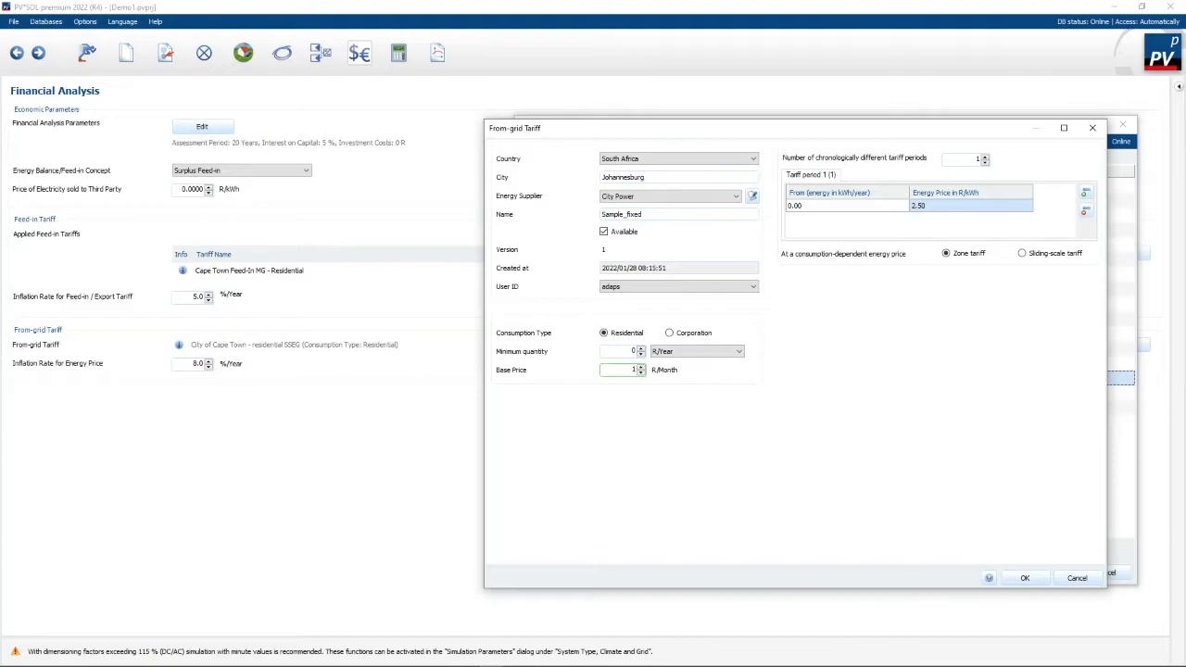
type("150")
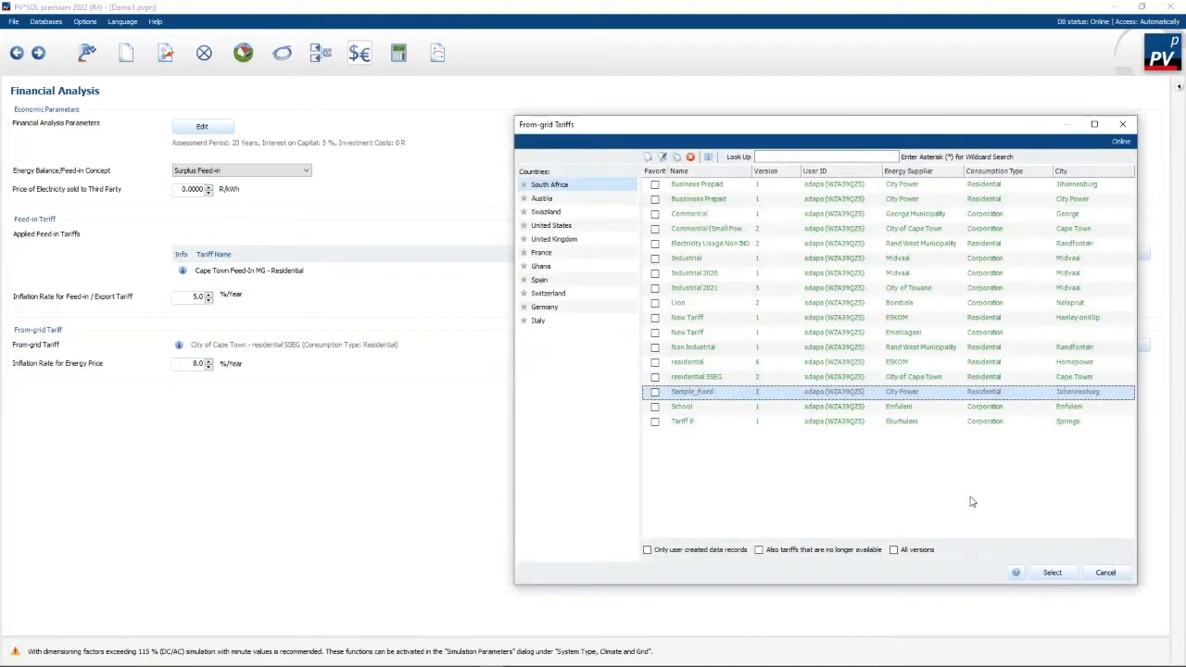
mouse_move(717, 394)
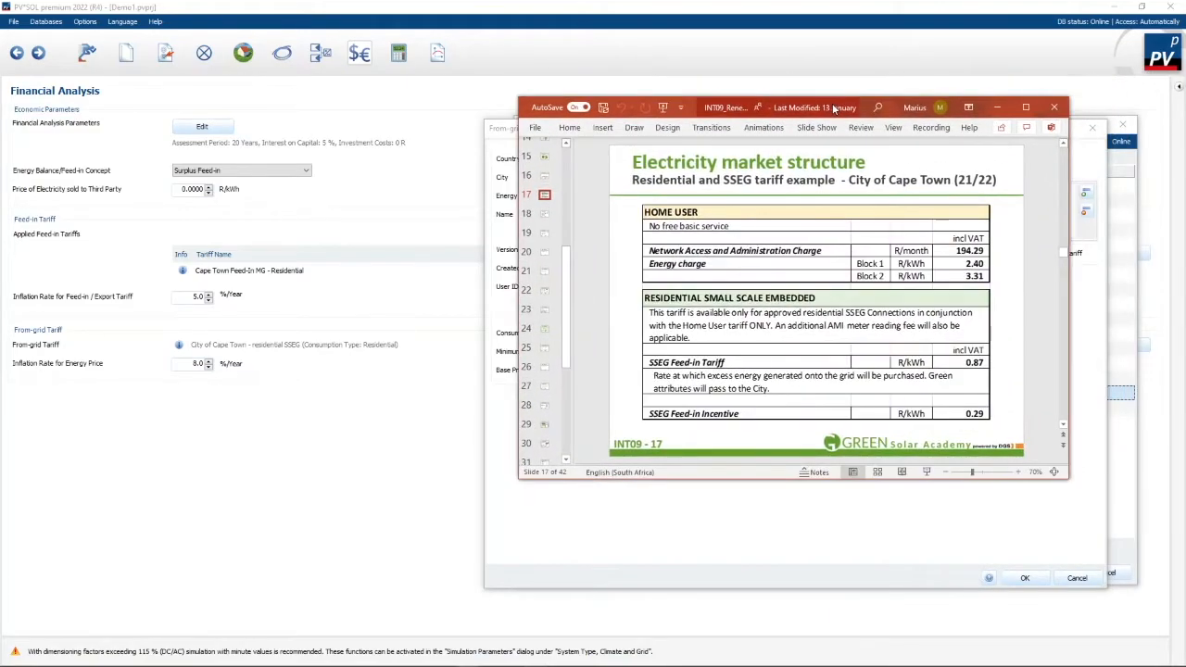
mouse_move(917, 264)
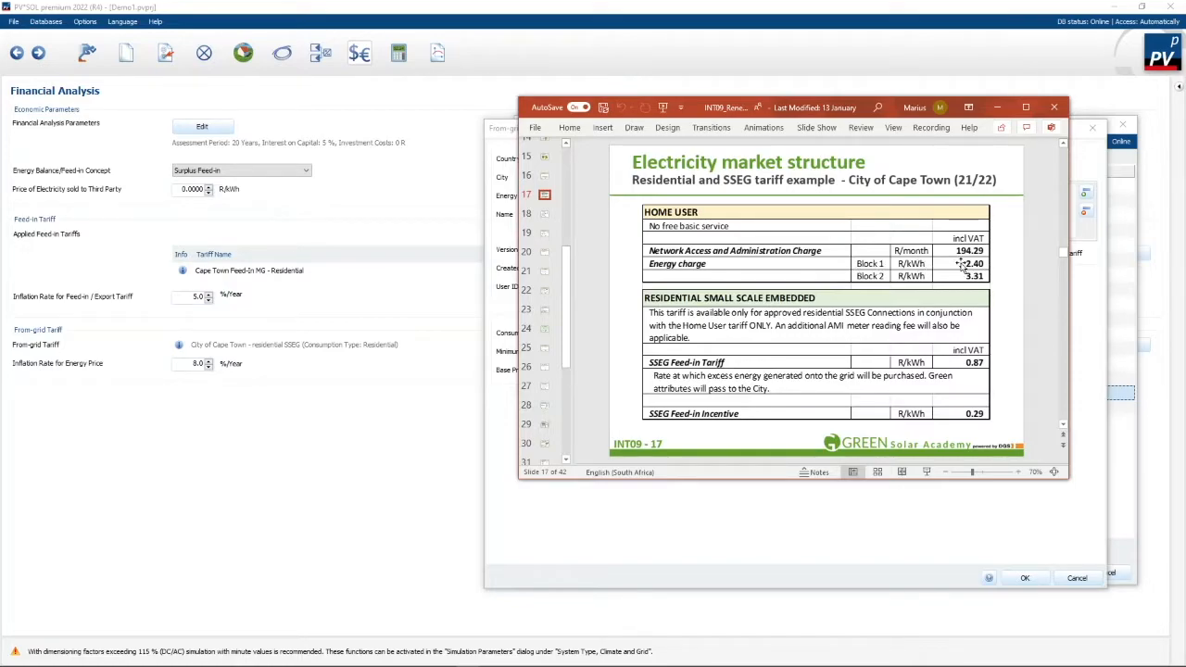
mouse_move(872, 279)
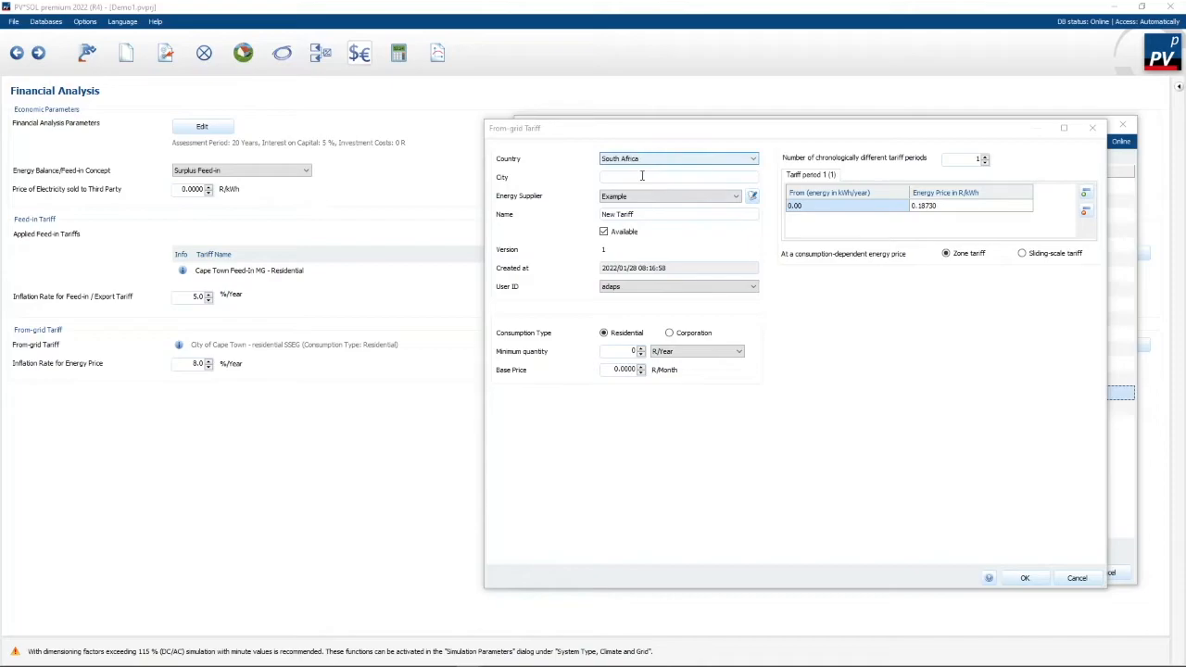
- Set city Johannesburg, supplier City Power, and tariff name Sample_block
type("Johannesburg")
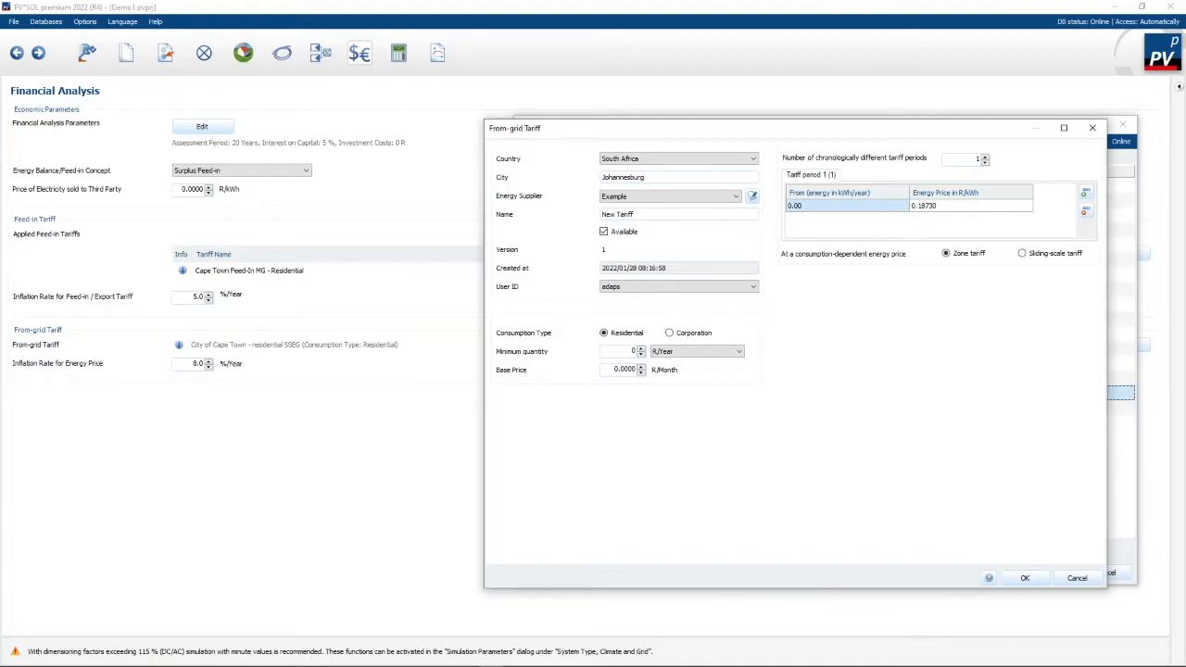
left_click(738, 196)
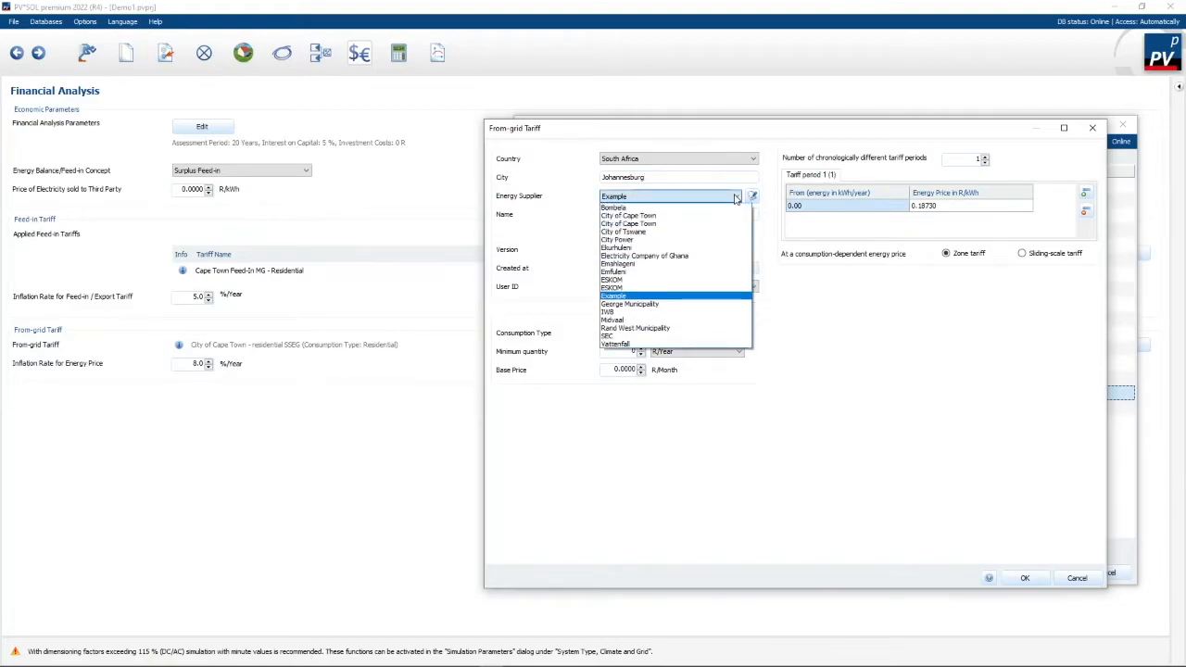
left_click(617, 239)
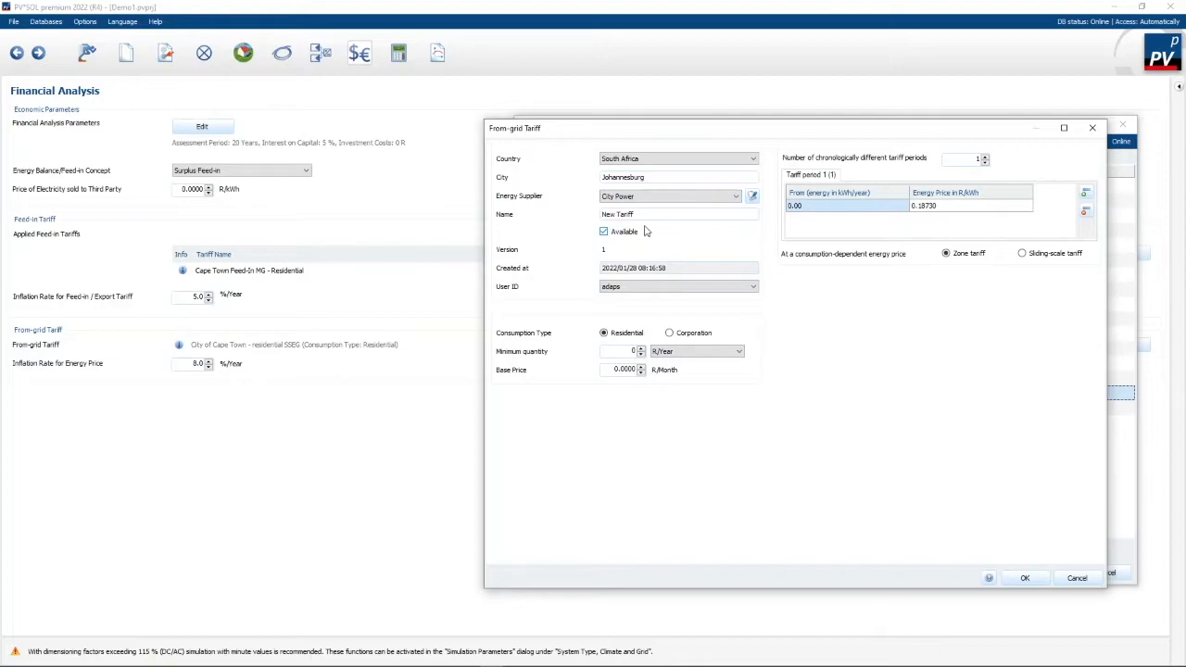
triple_click(621, 214)
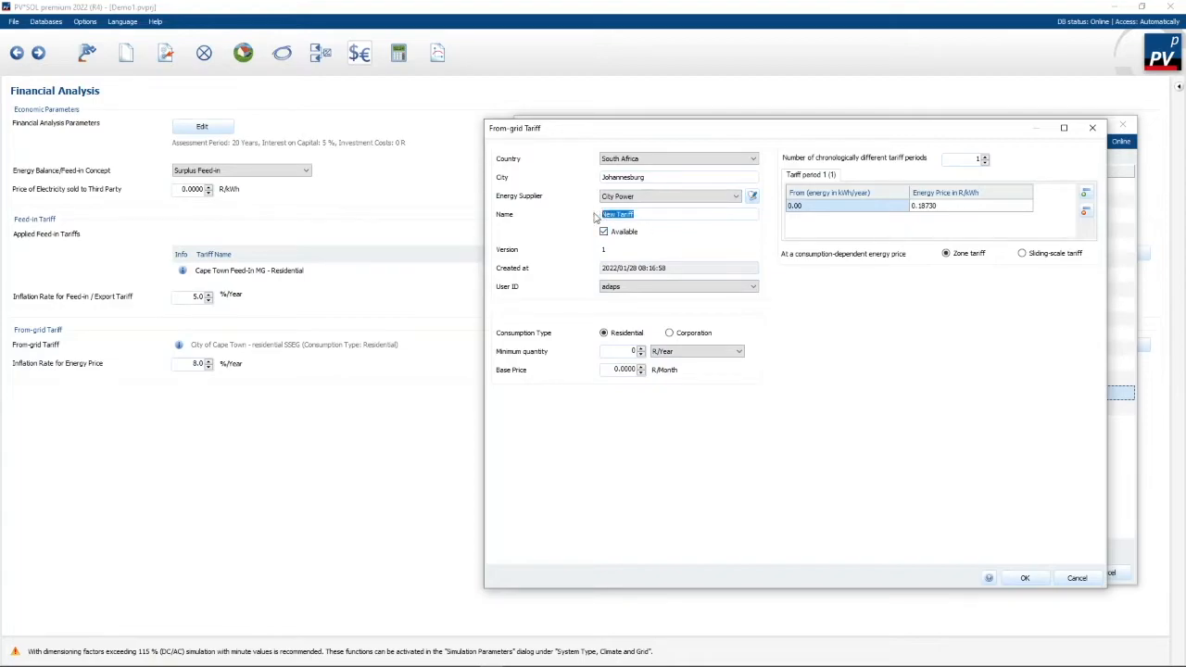
type("Sample_block")
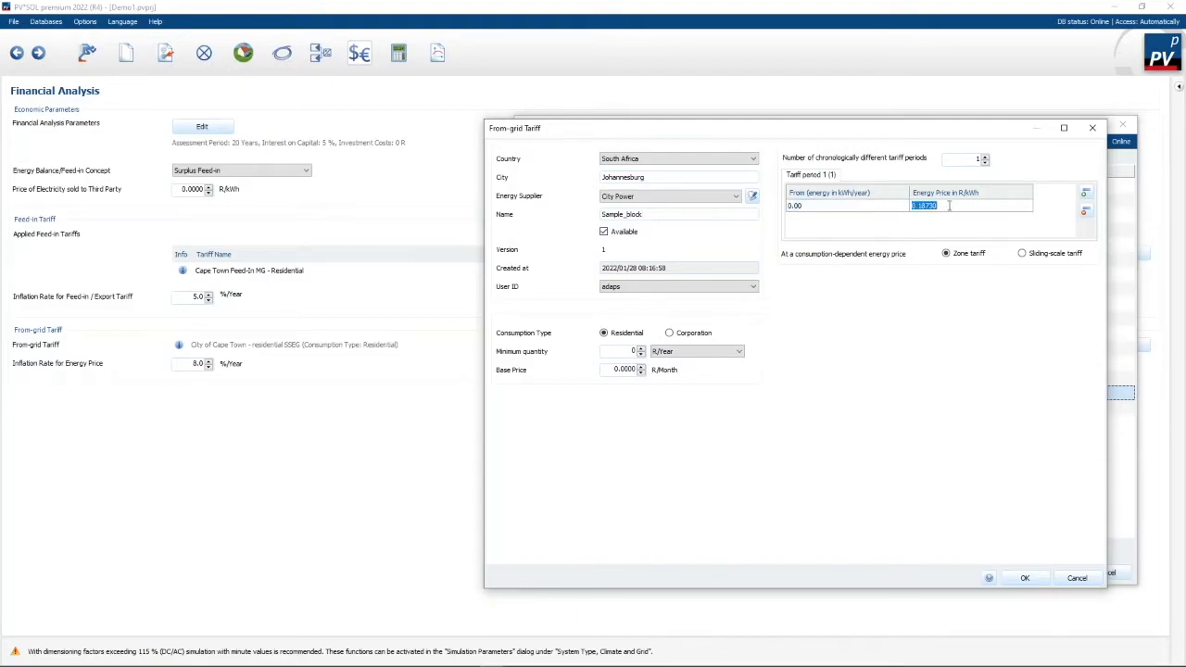
- Price Sample_block at 2.40 R/kWh, adding a 3.31 R/kWh block from 601 kWh/year
type("2.40")
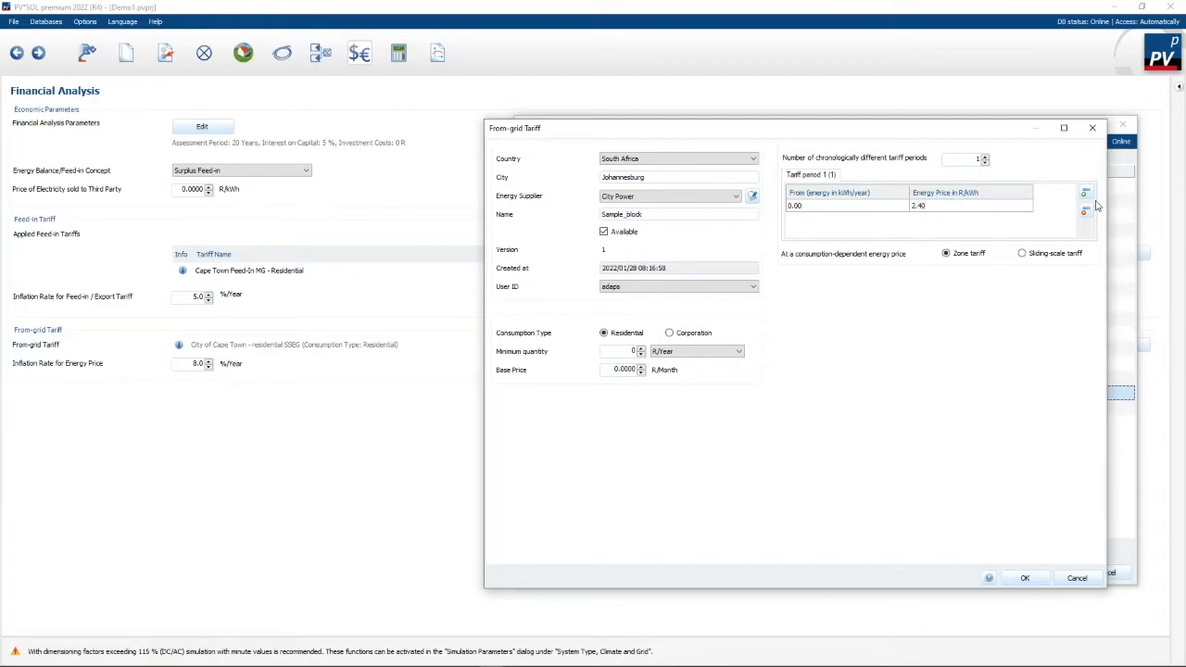
left_click(1081, 193)
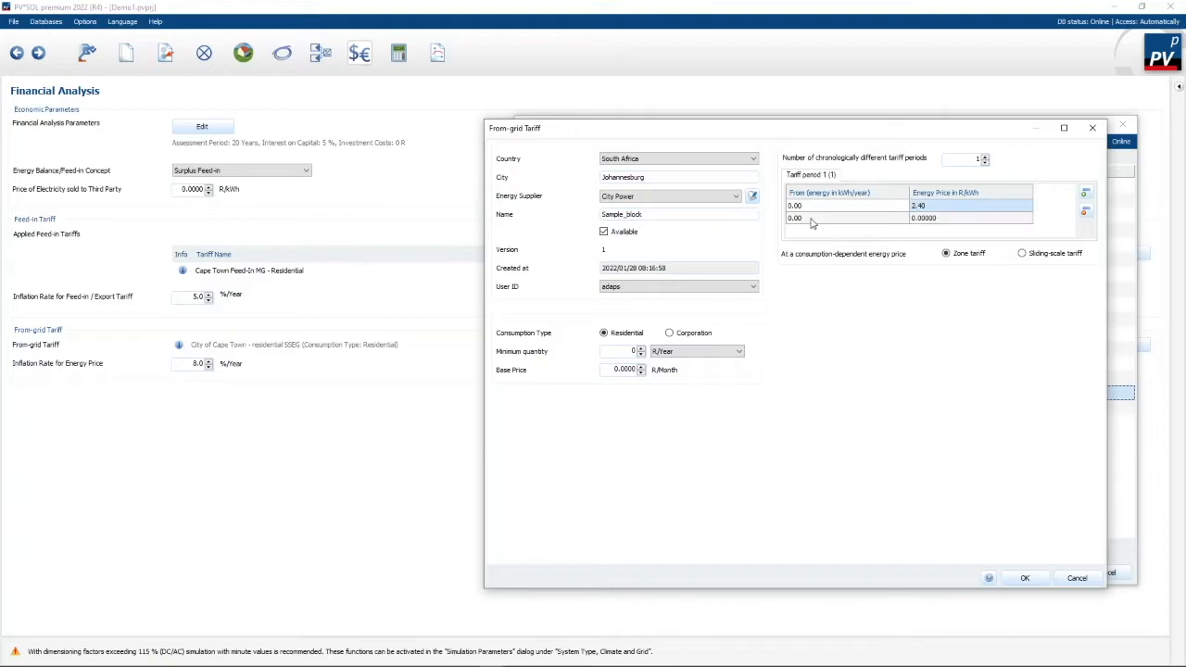
left_click(816, 218)
type("601")
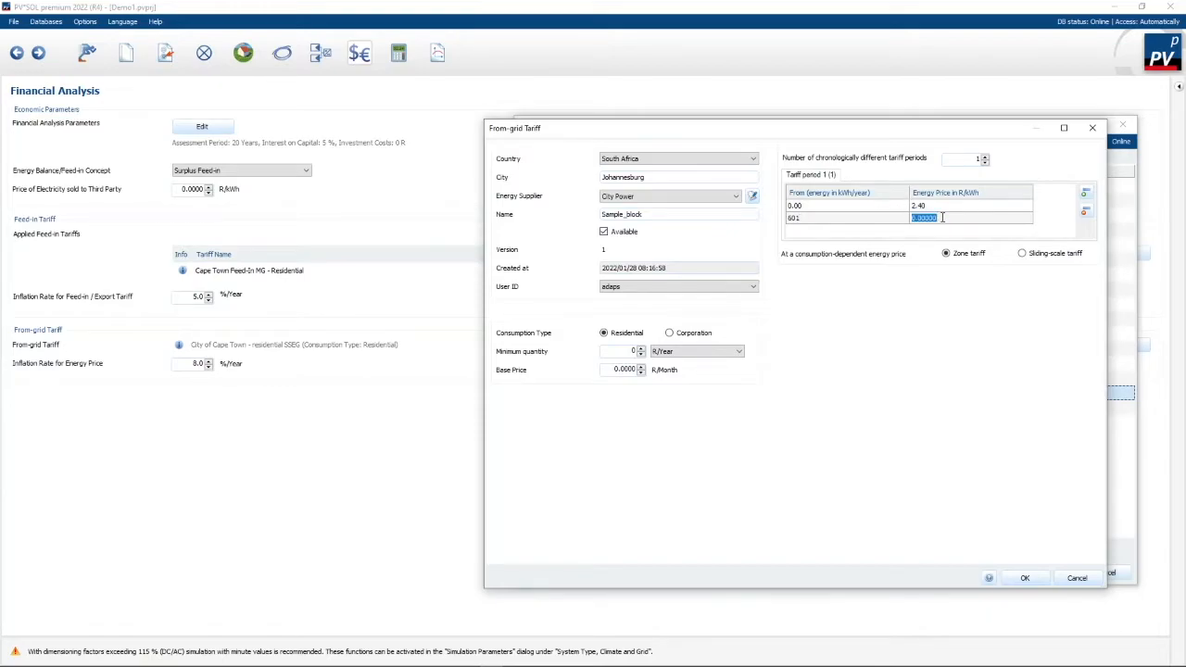
type("3.31")
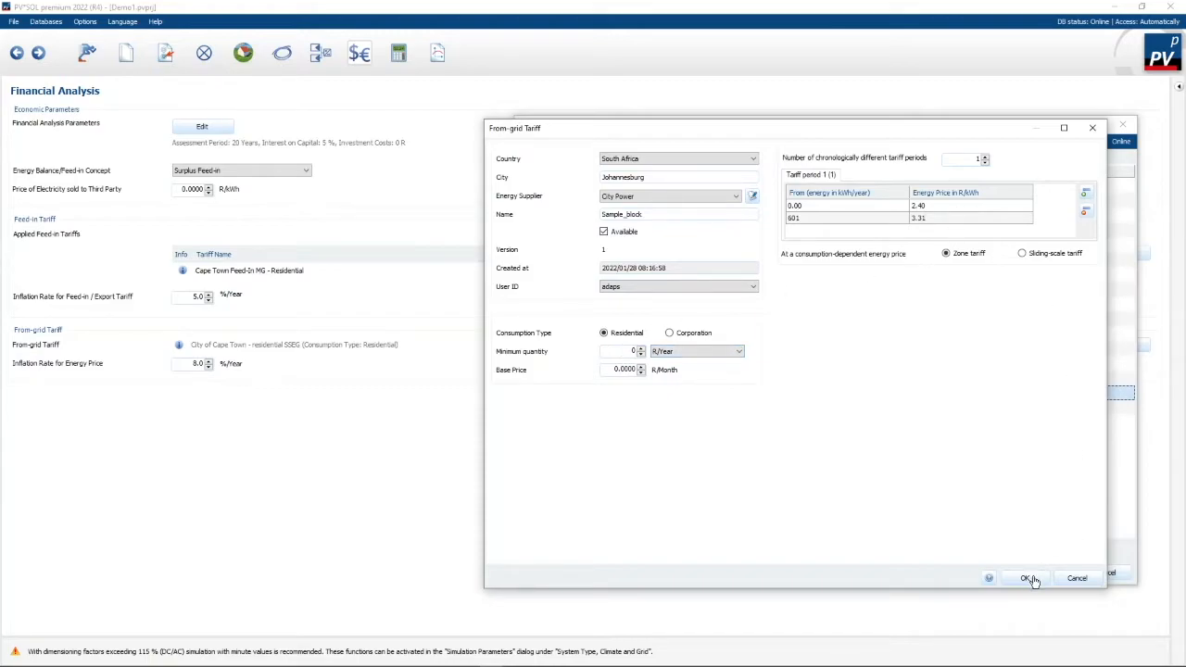
mouse_move(1052, 578)
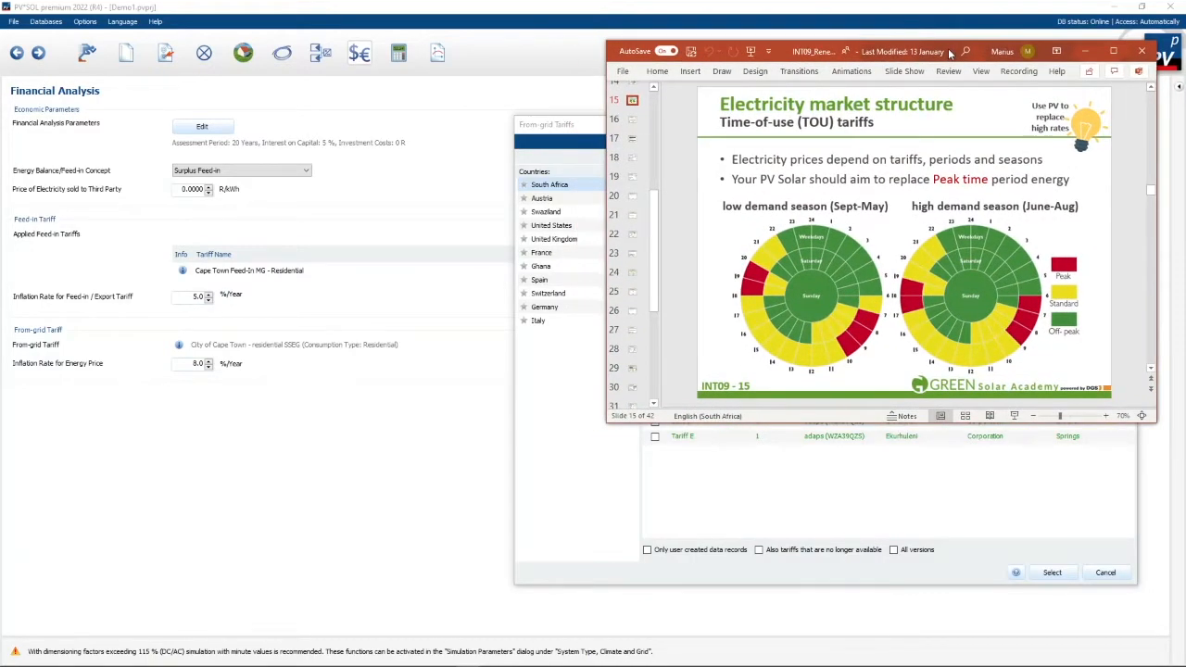
mouse_move(855, 160)
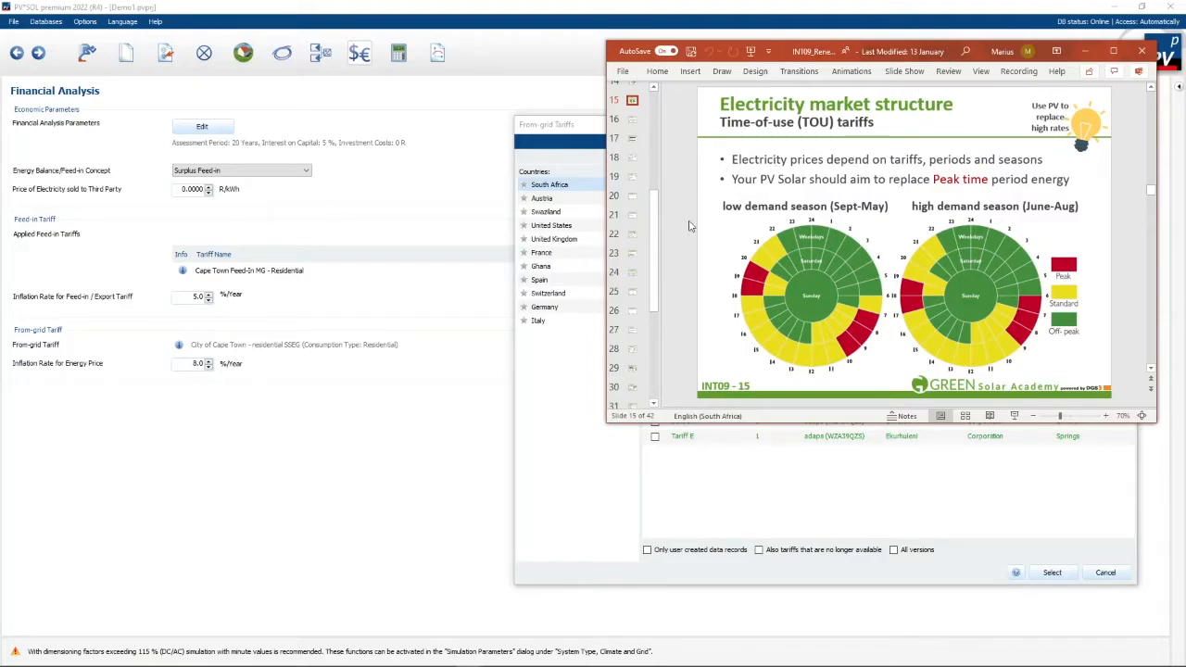
mouse_move(683, 234)
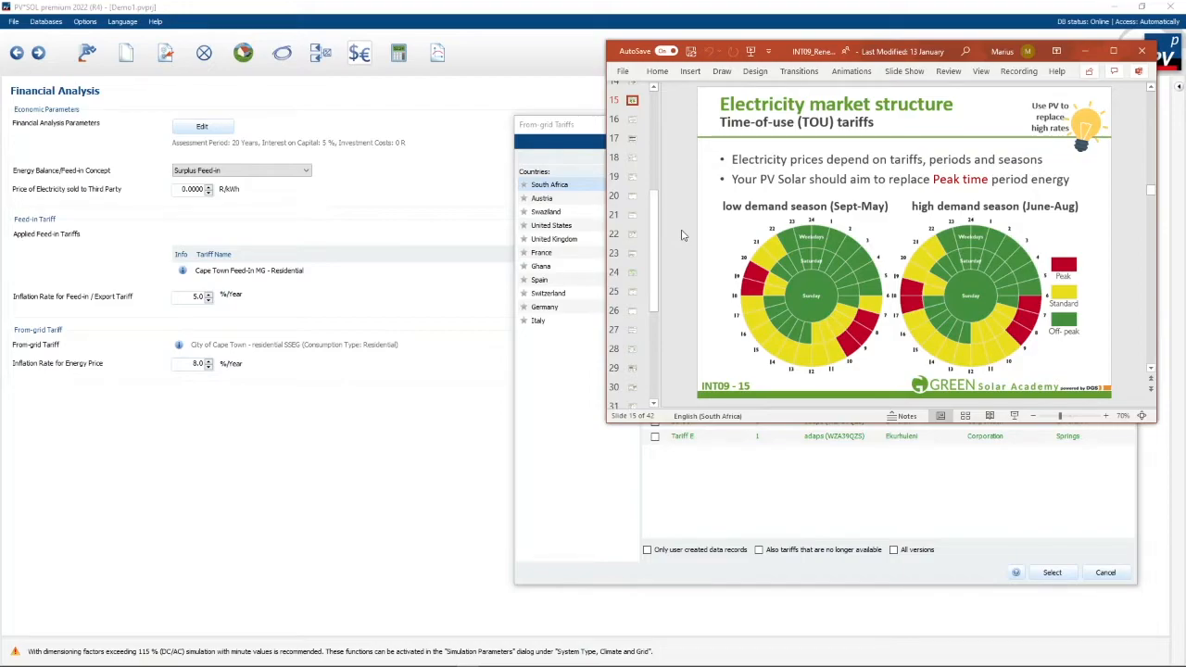
mouse_move(725, 209)
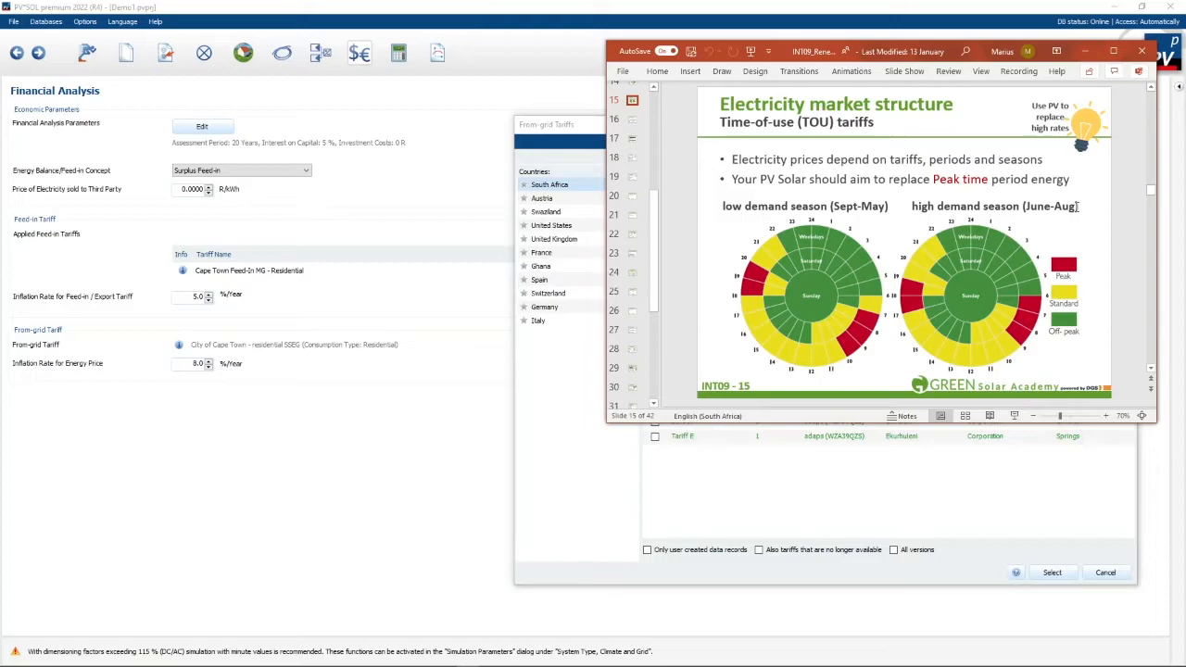
mouse_move(734, 223)
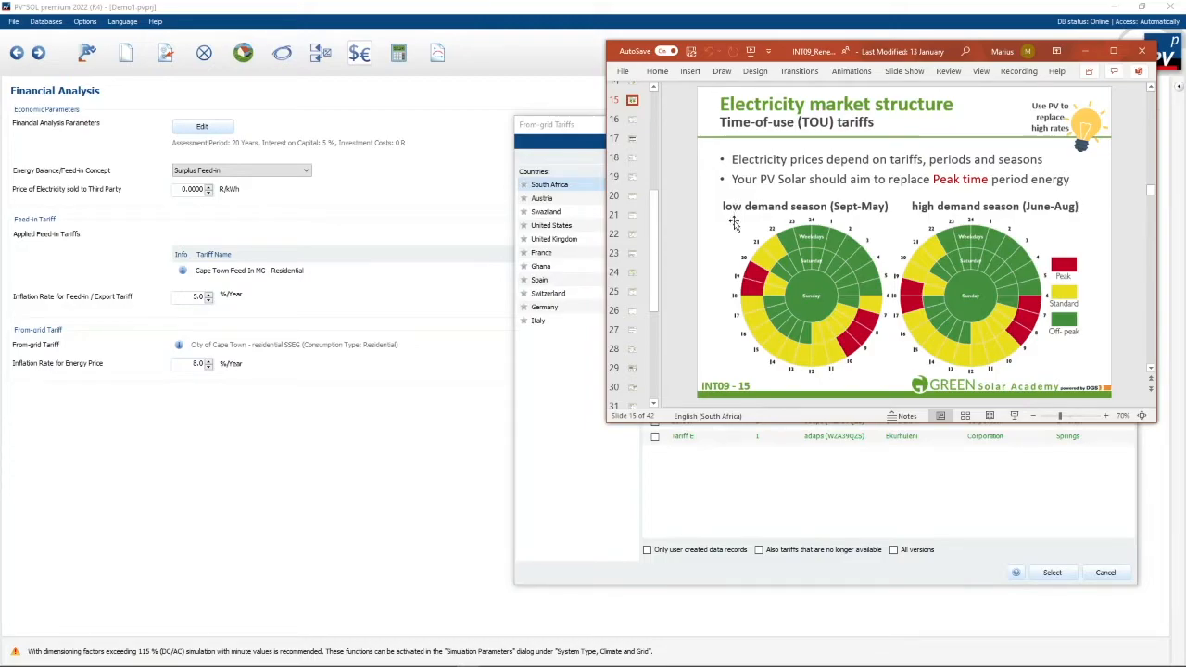
mouse_move(839, 238)
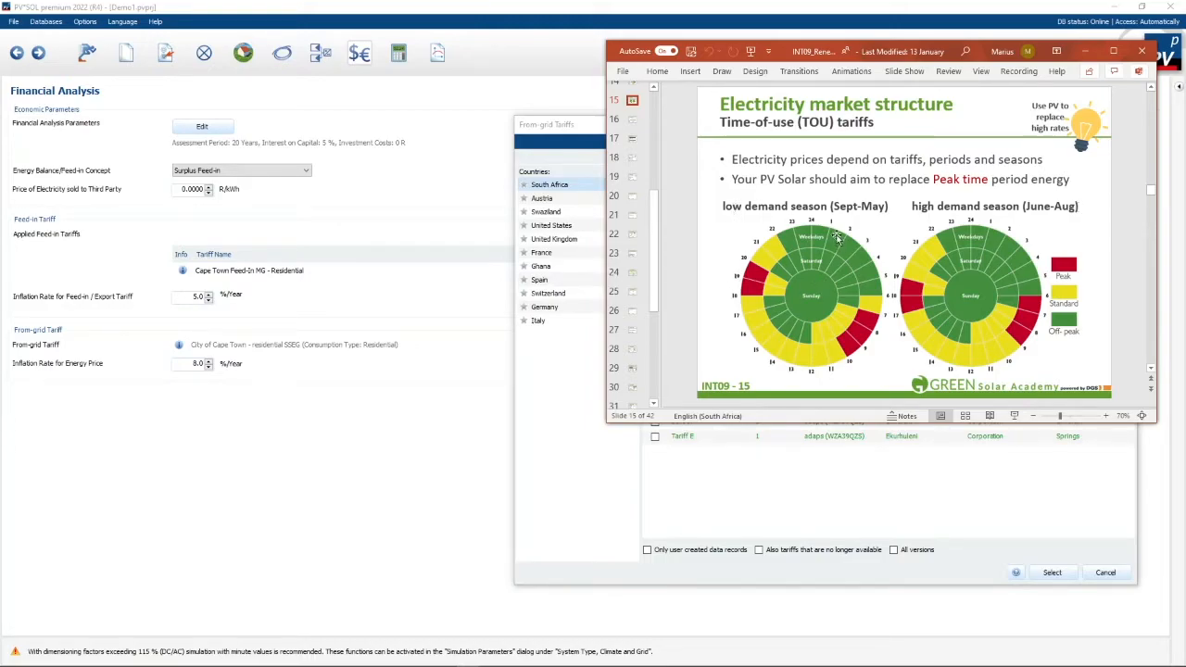
mouse_move(806, 296)
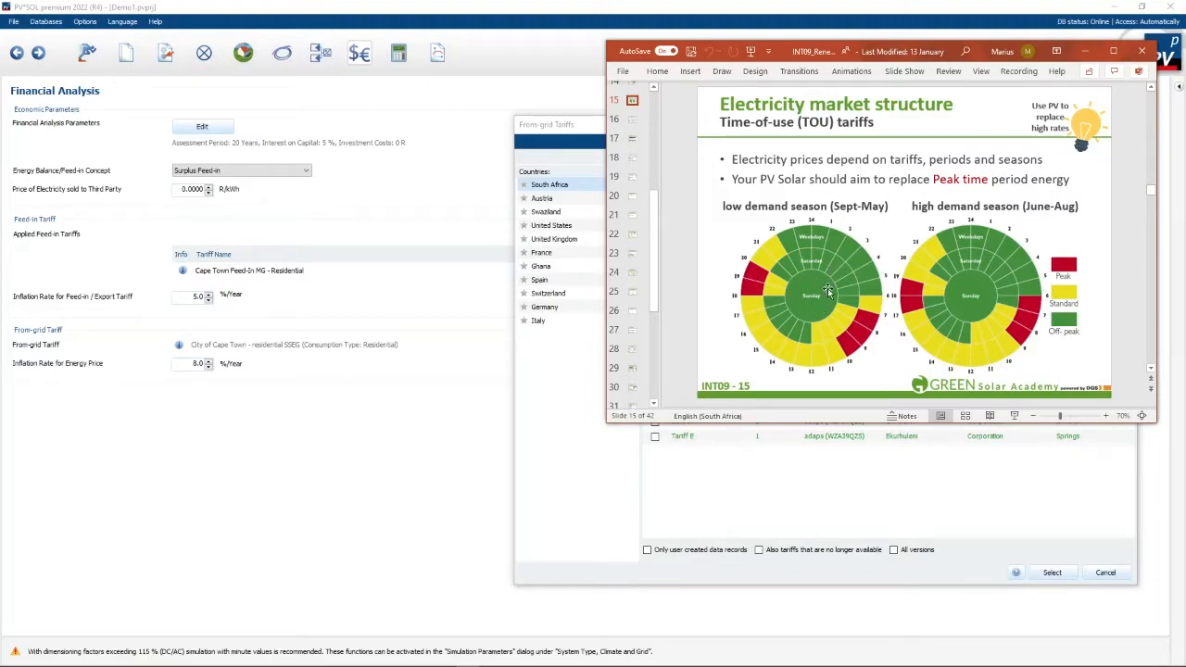
mouse_move(871, 233)
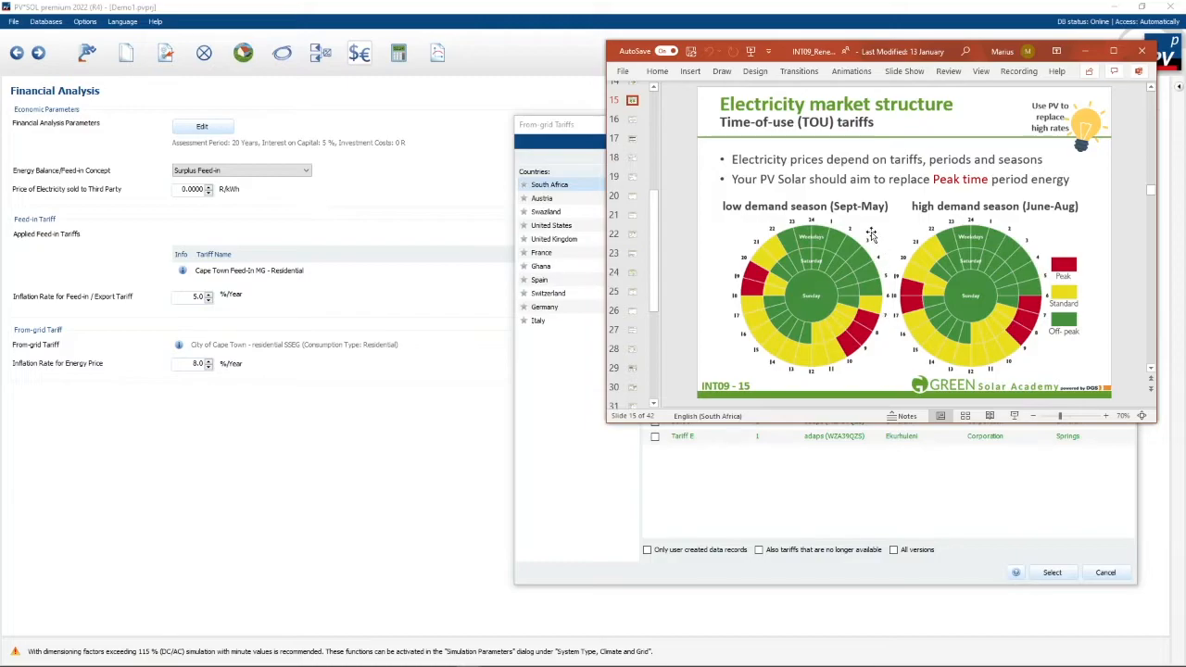
mouse_move(737, 243)
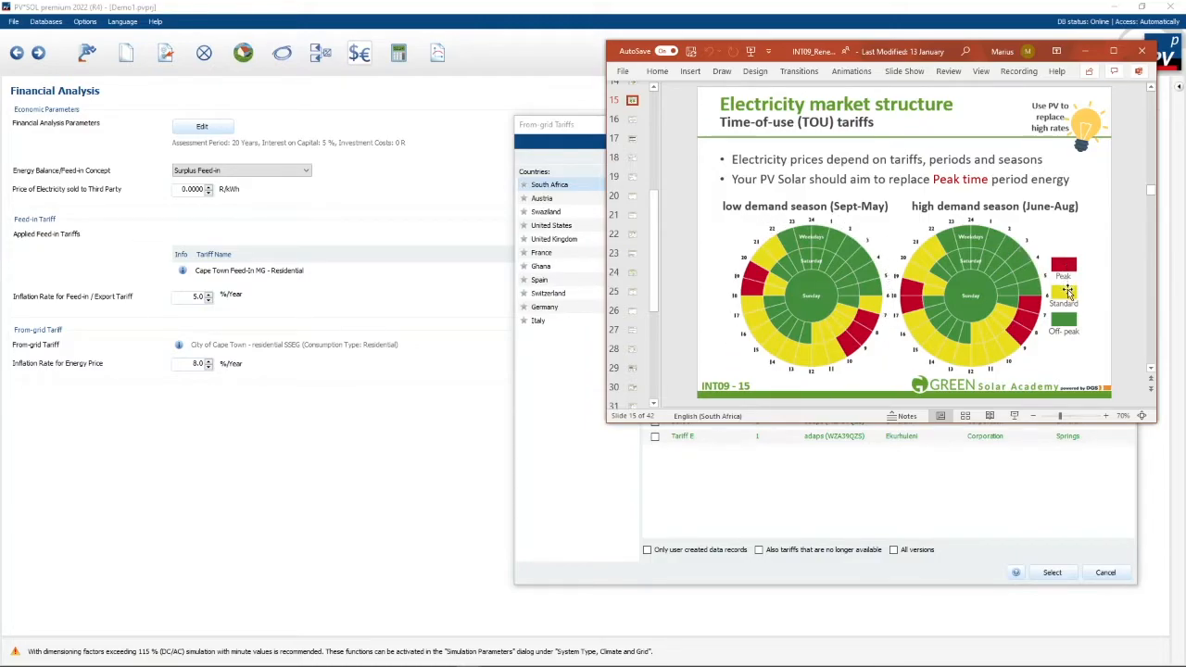
mouse_move(1074, 330)
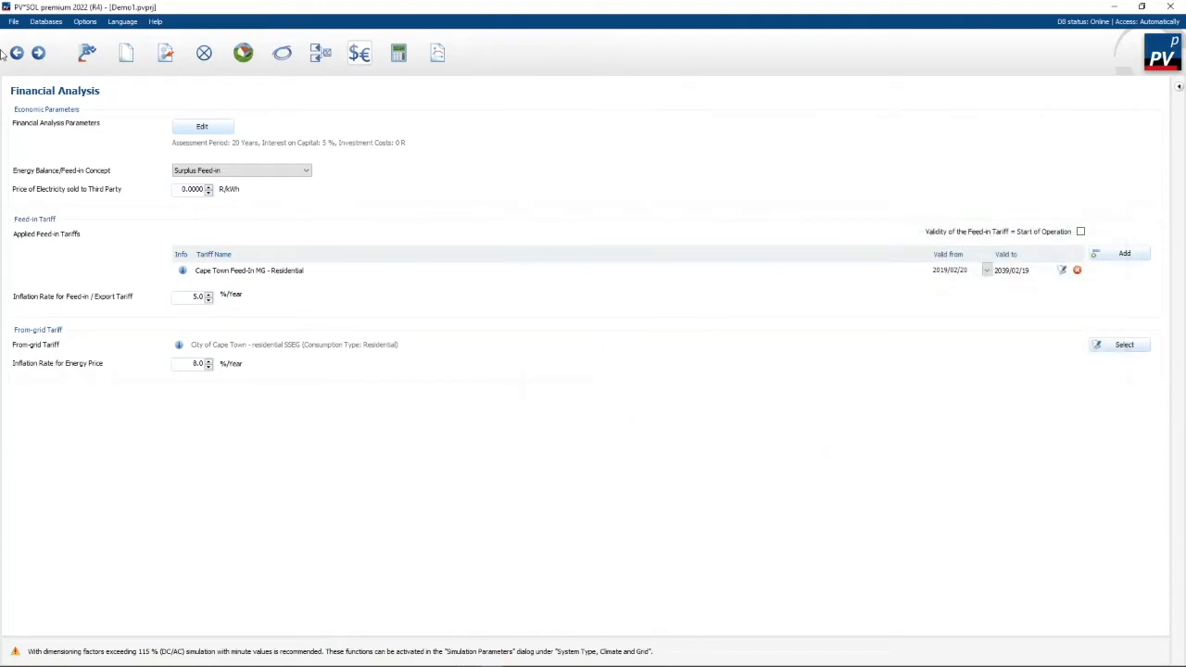
- Start opening a different project, discarding unsaved changes to Demo1
left_click(12, 21)
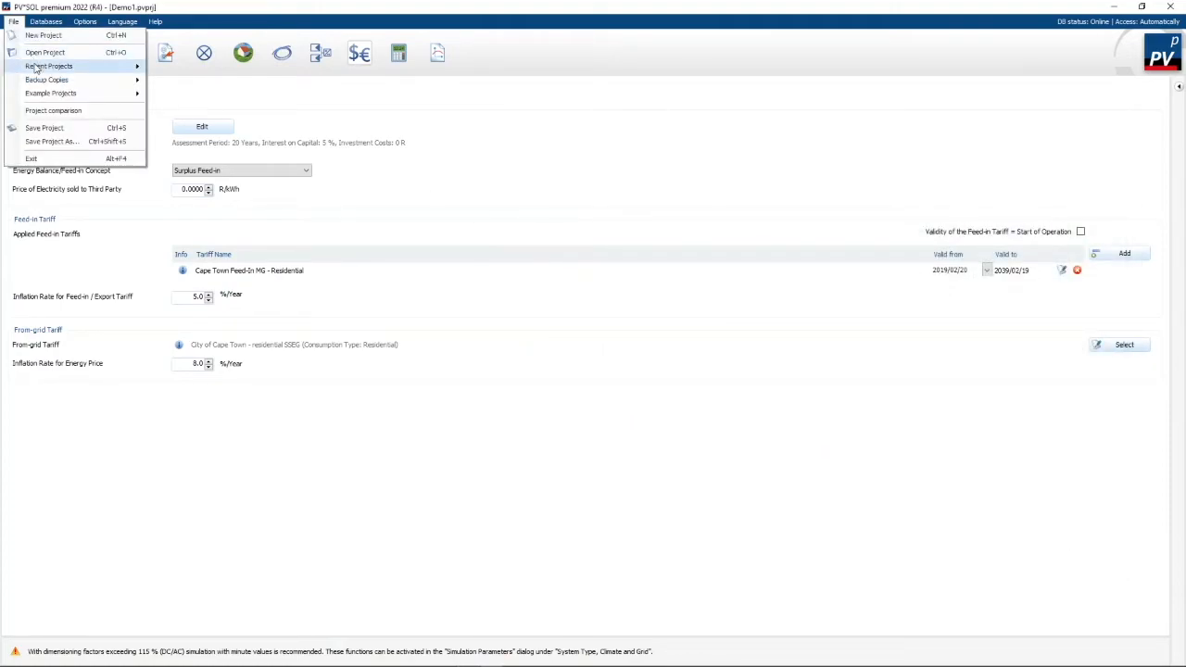
left_click(45, 67)
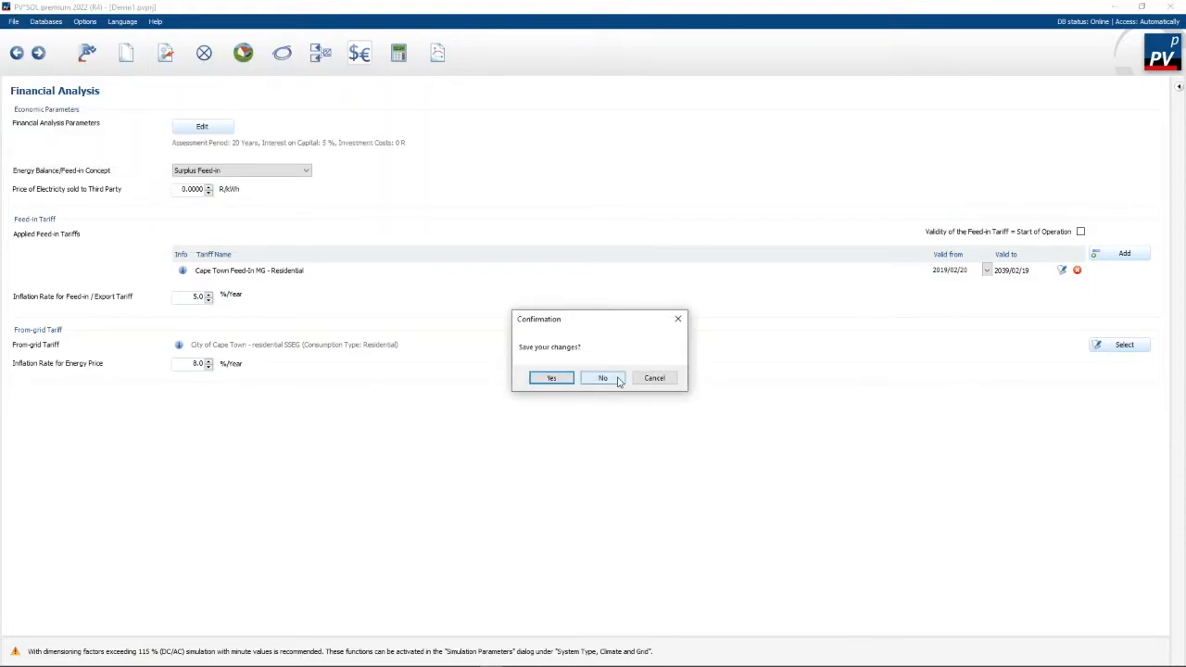
left_click(603, 377)
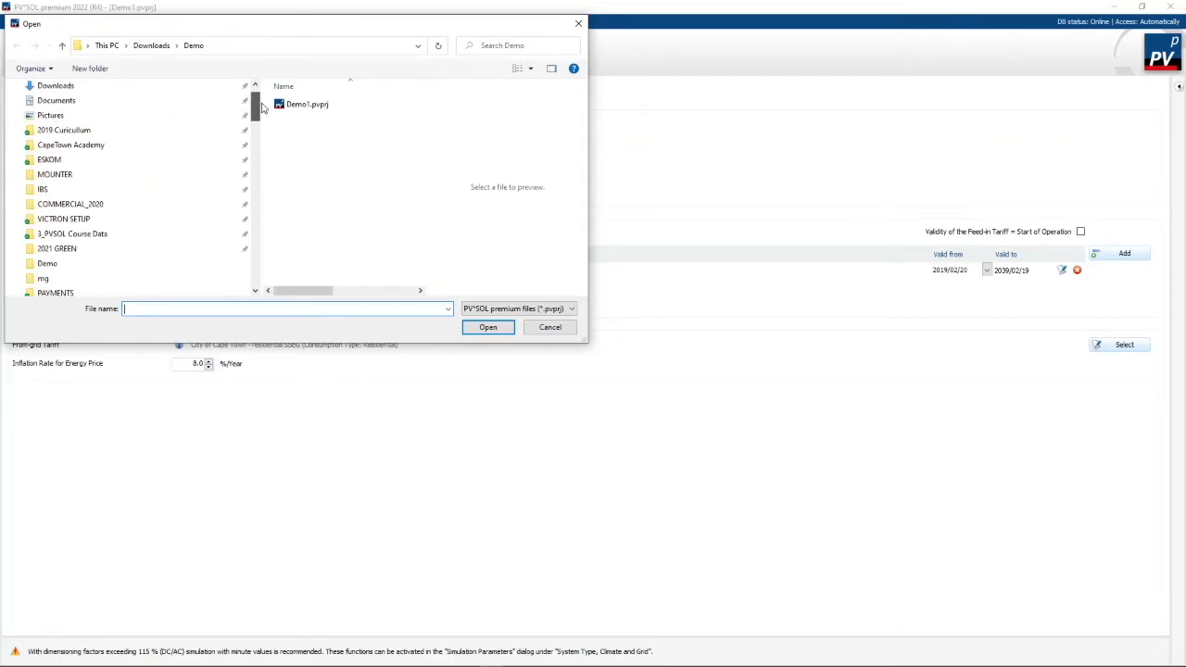
scroll("down", 3)
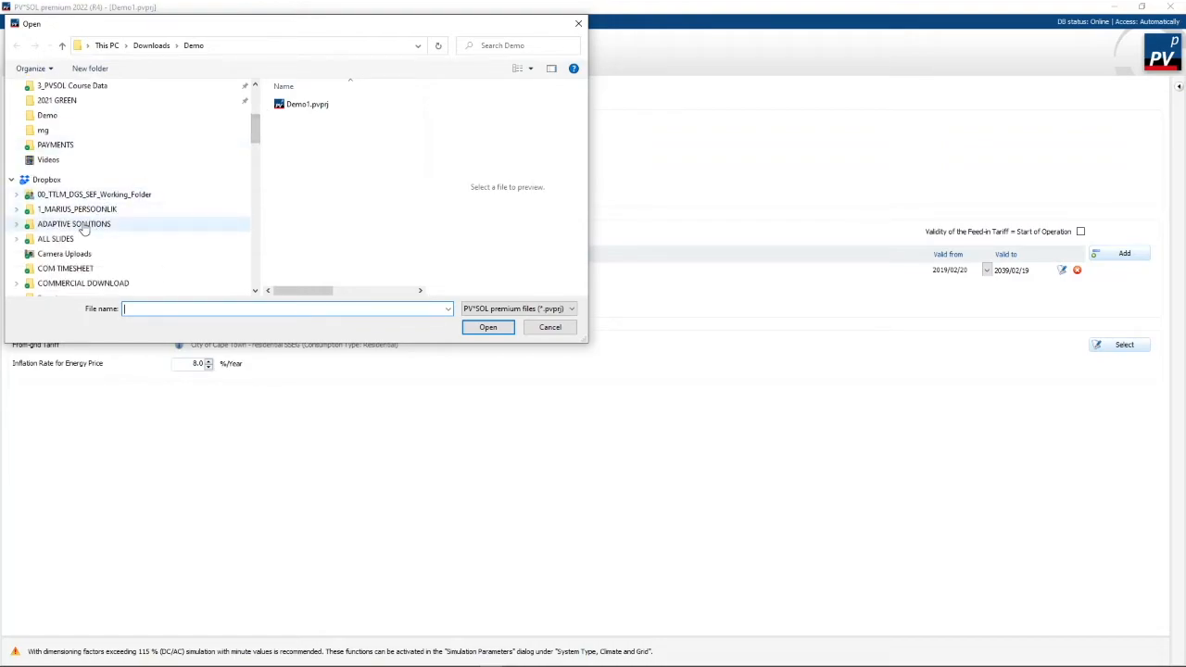
- Open The Wilds_Core2_Portrait from De Wilds and view its Financial Analysis from-grid tariff
double_click(72, 223)
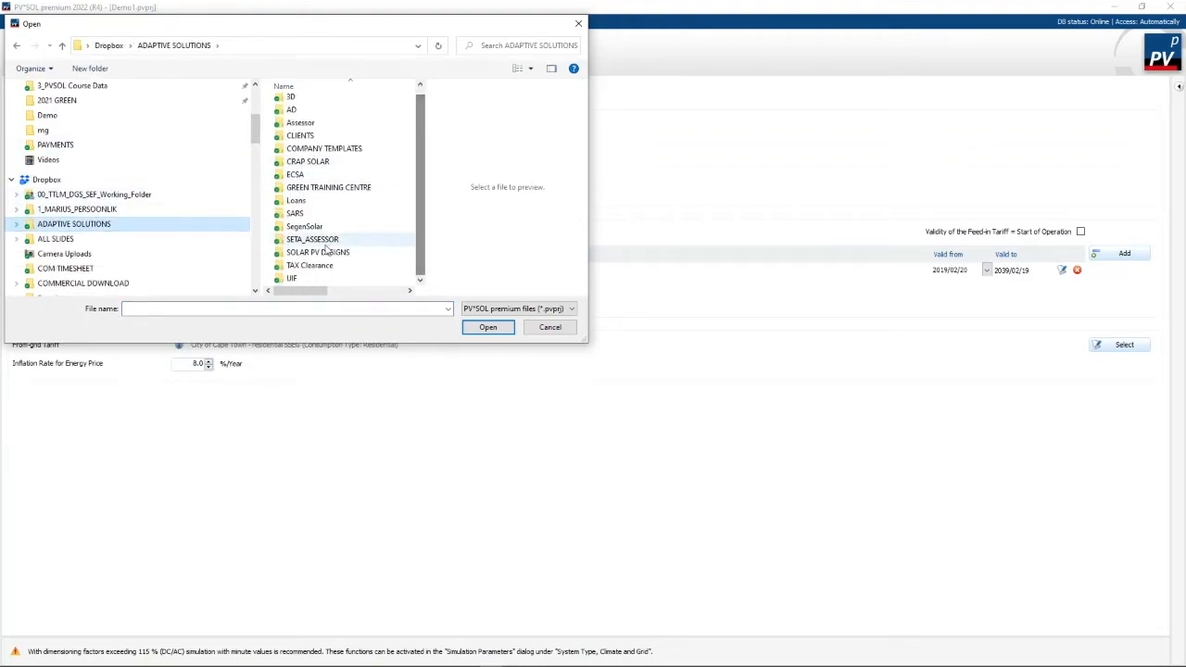
double_click(318, 252)
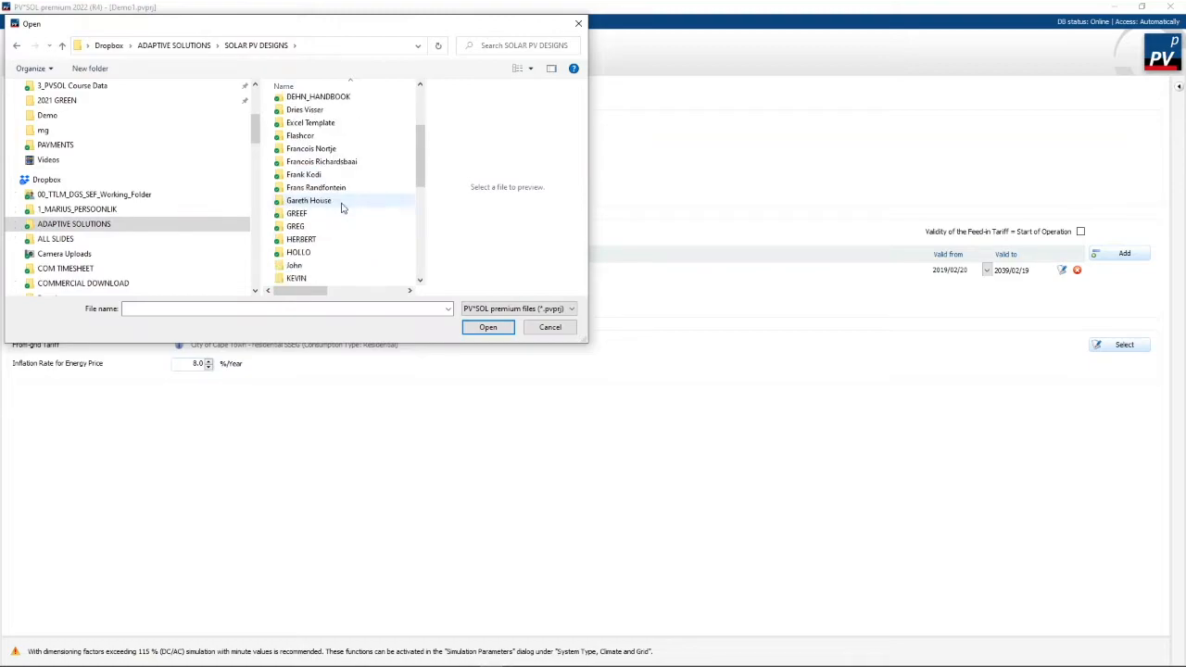
double_click(295, 226)
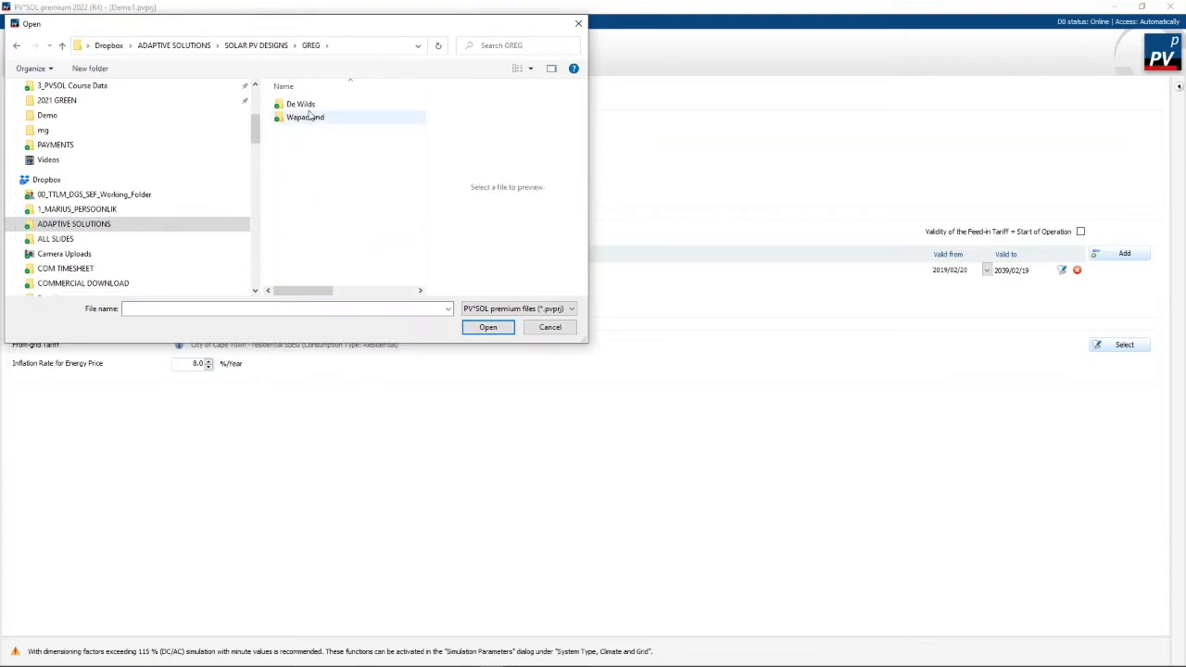
double_click(300, 104)
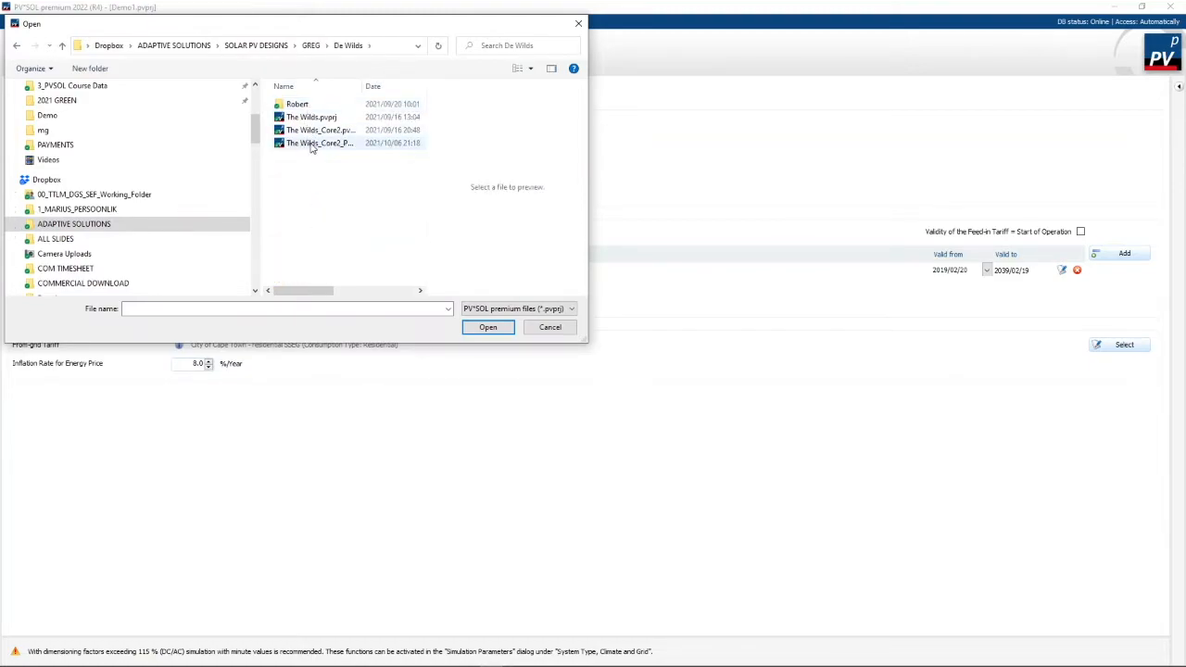
left_click(488, 327)
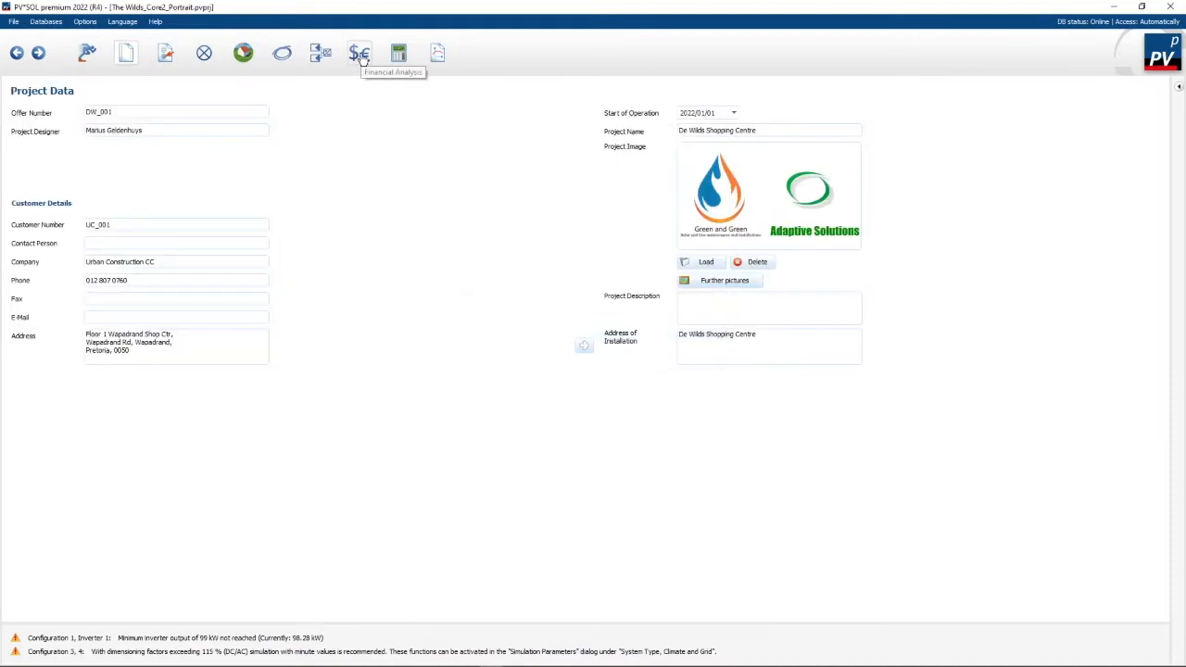
left_click(361, 53)
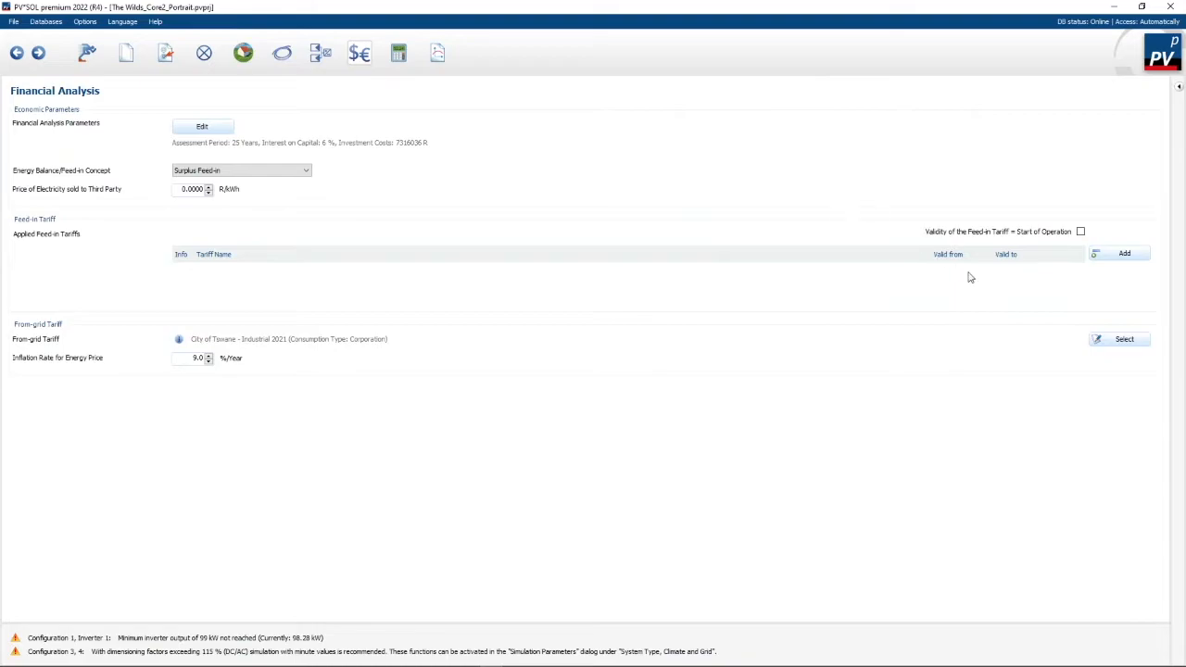
mouse_move(237, 350)
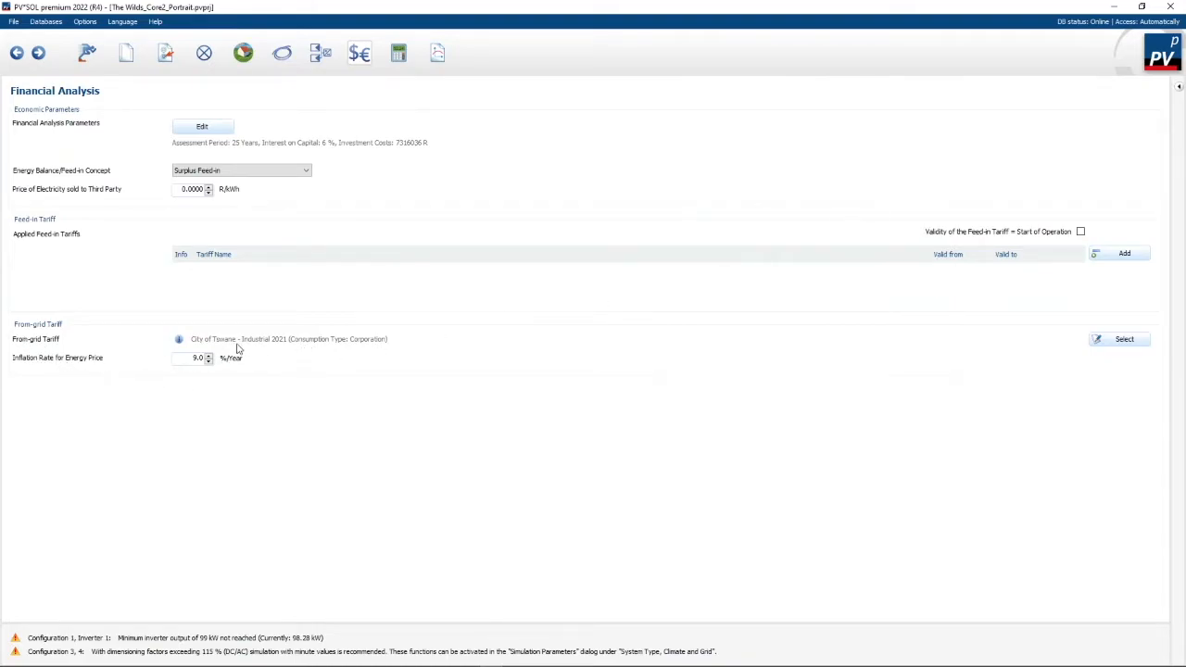
mouse_move(317, 351)
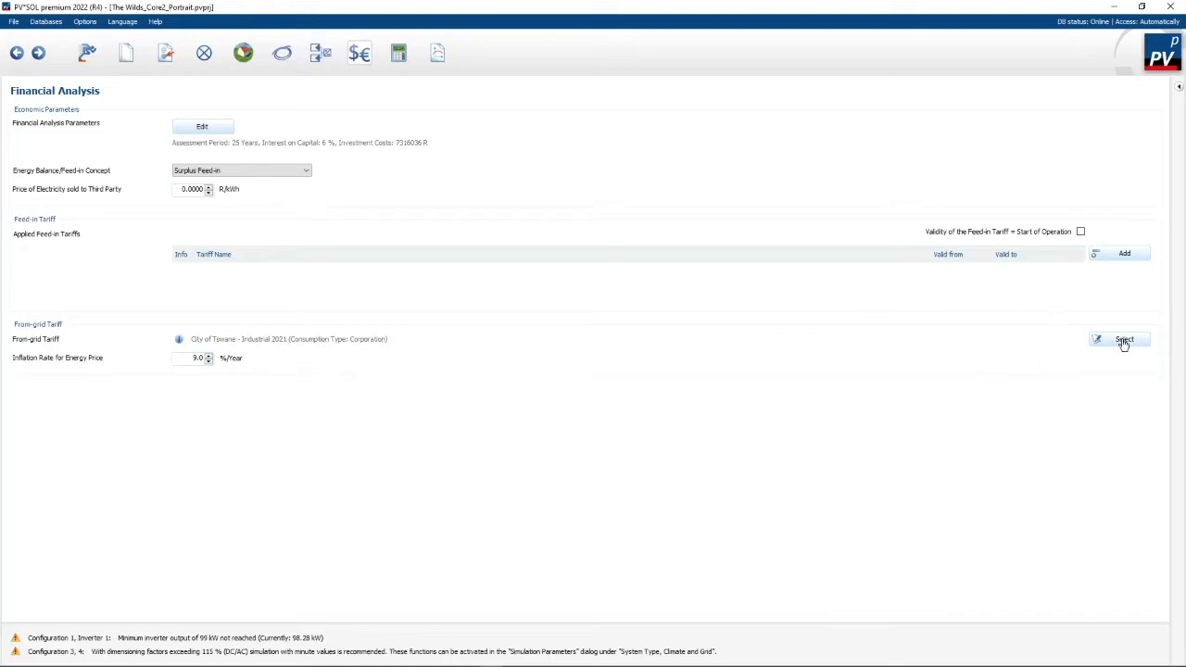
left_click(1125, 340)
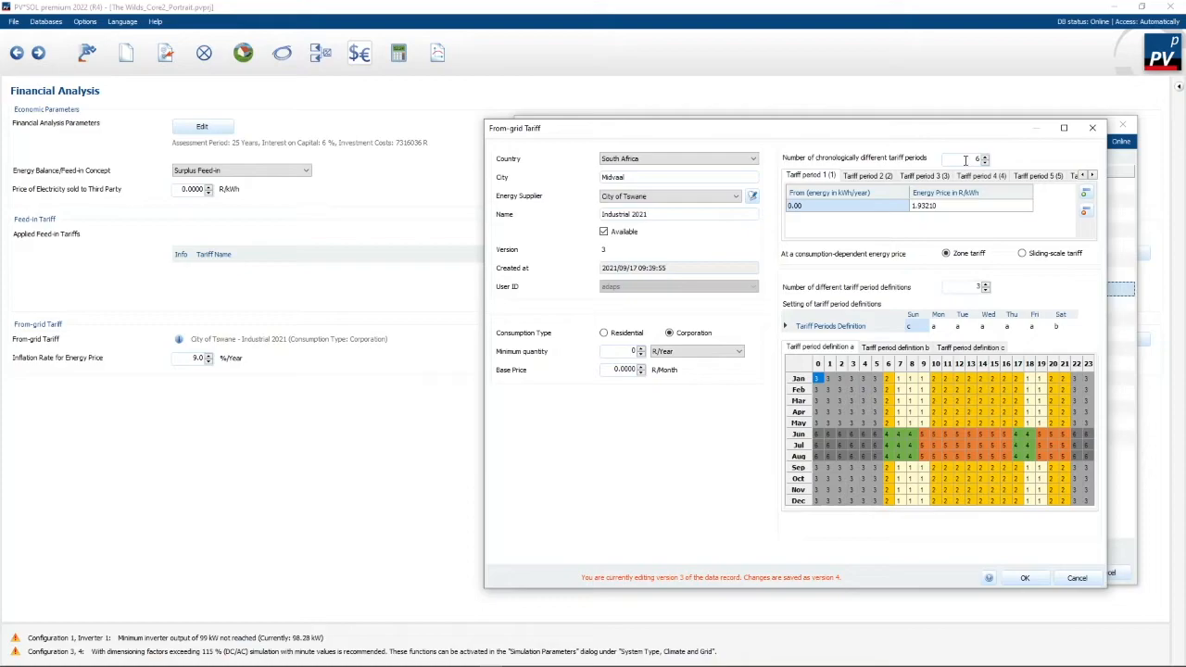
mouse_move(959, 158)
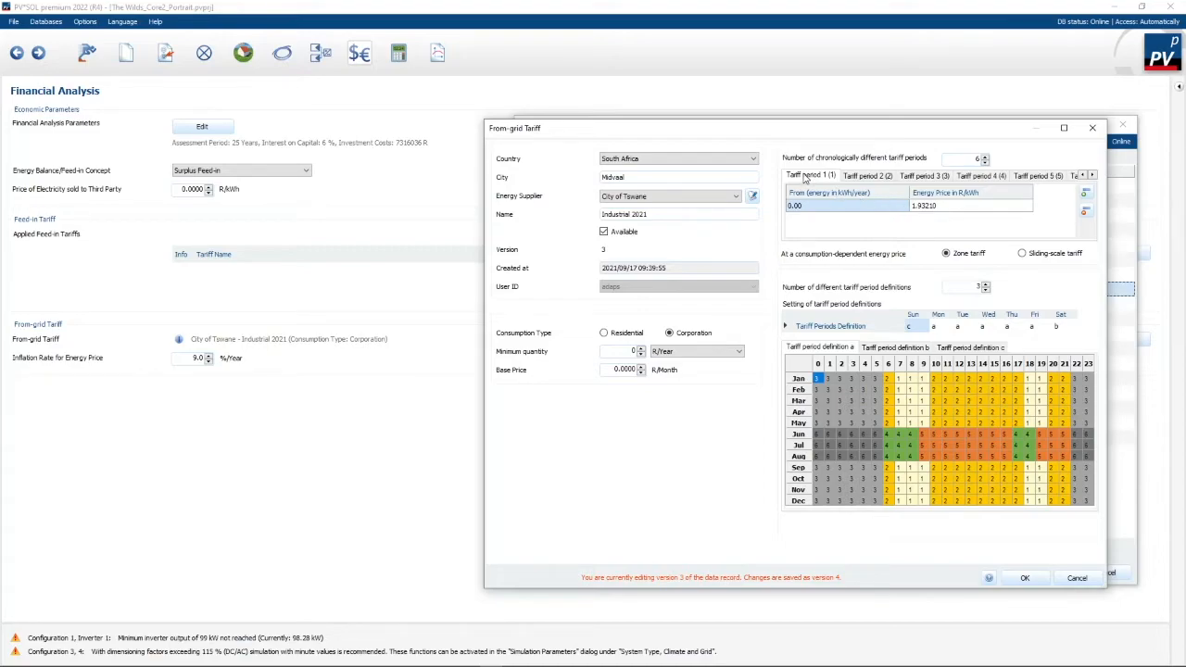
- Review Industrial 2021 tariff periods 1, 5 and 6, ending at 1.03320 R/kWh
left_click(867, 175)
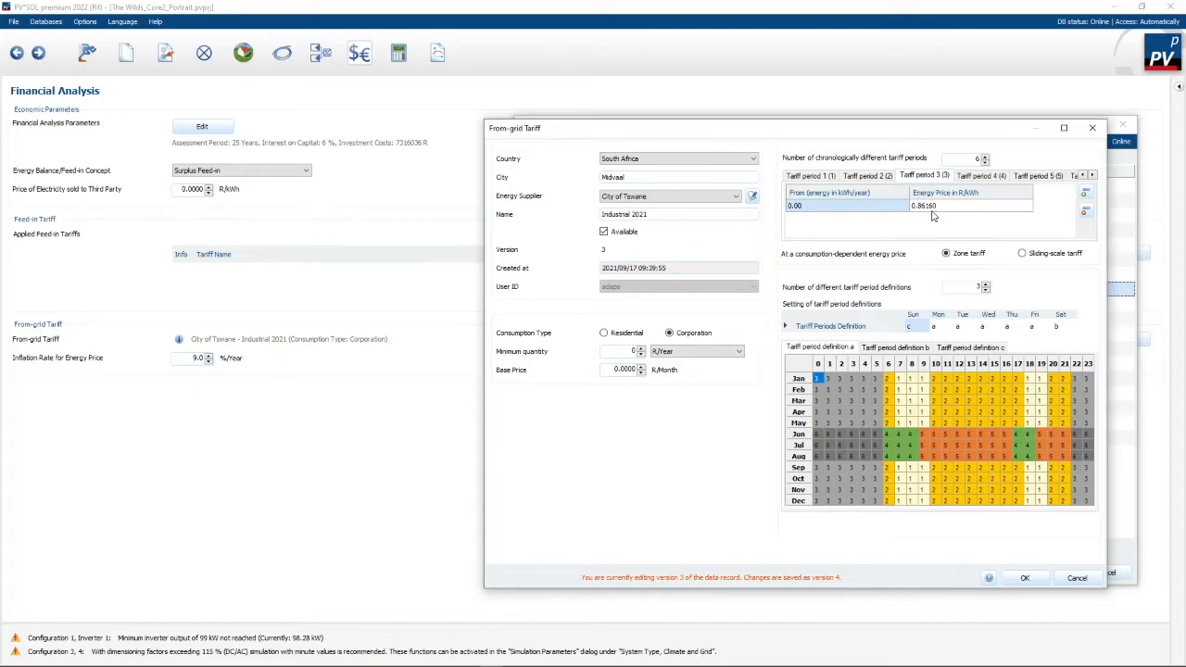
mouse_move(962, 214)
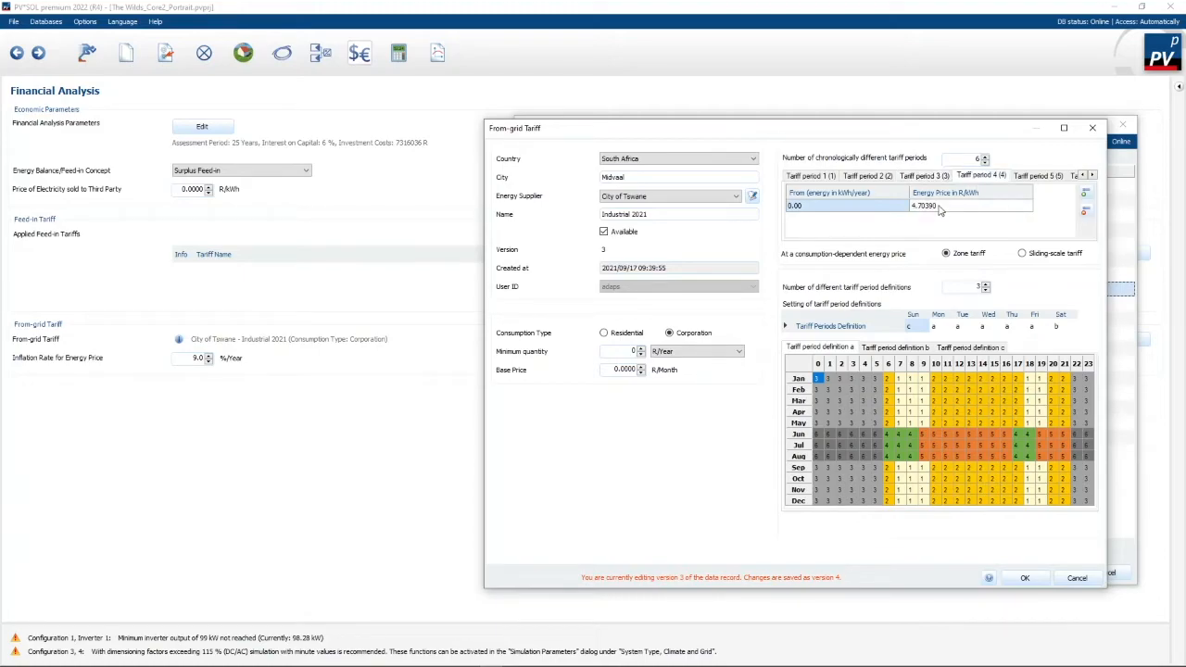
left_click(1040, 174)
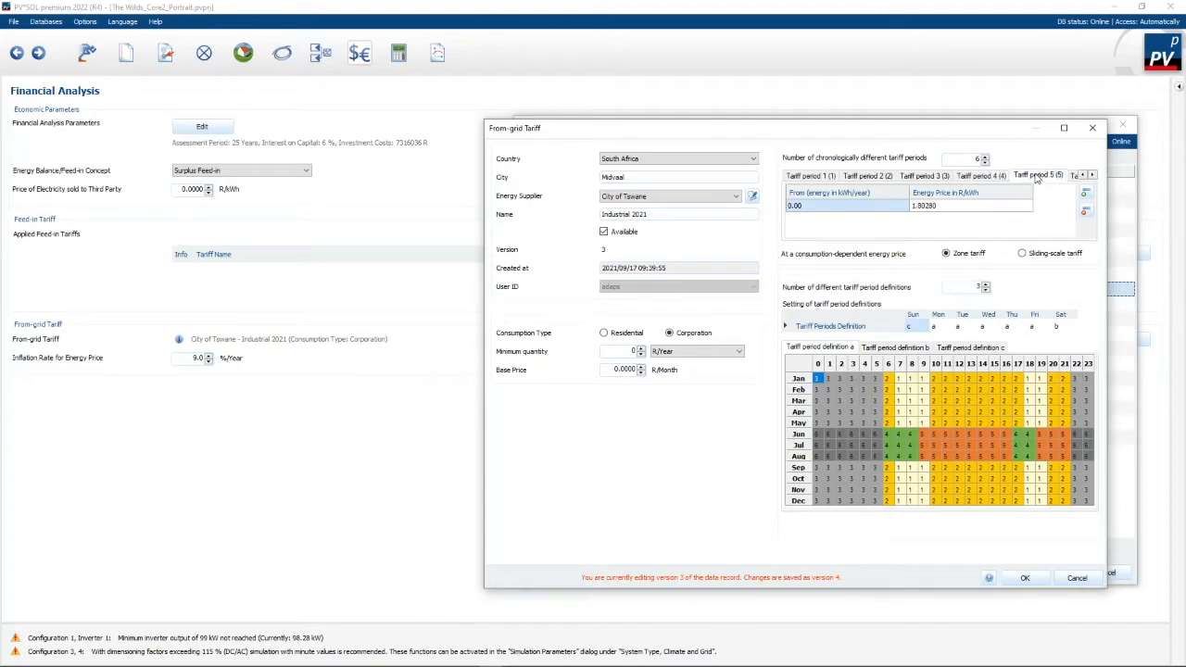
mouse_move(1073, 183)
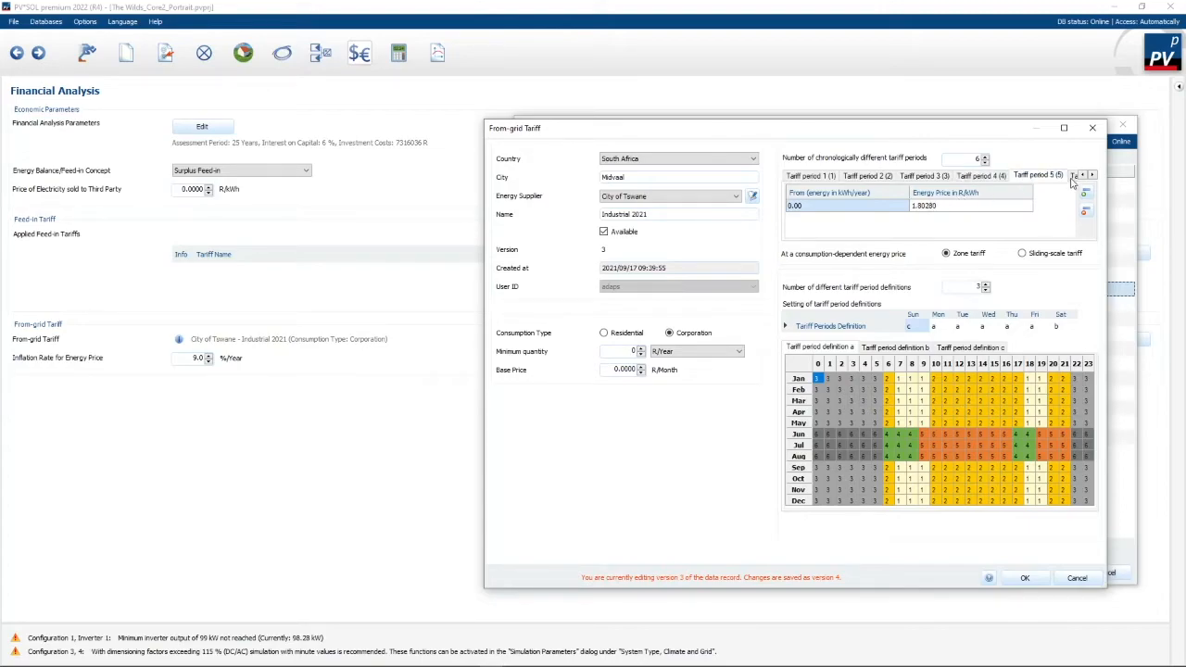
left_click(1084, 175)
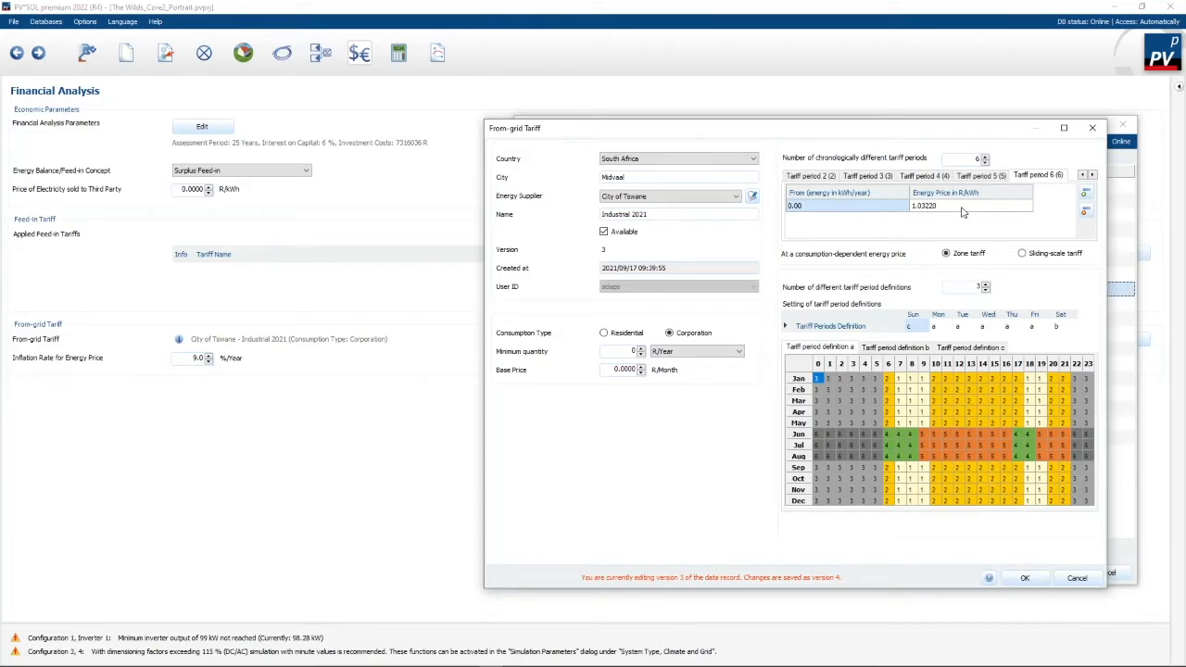
mouse_move(1044, 207)
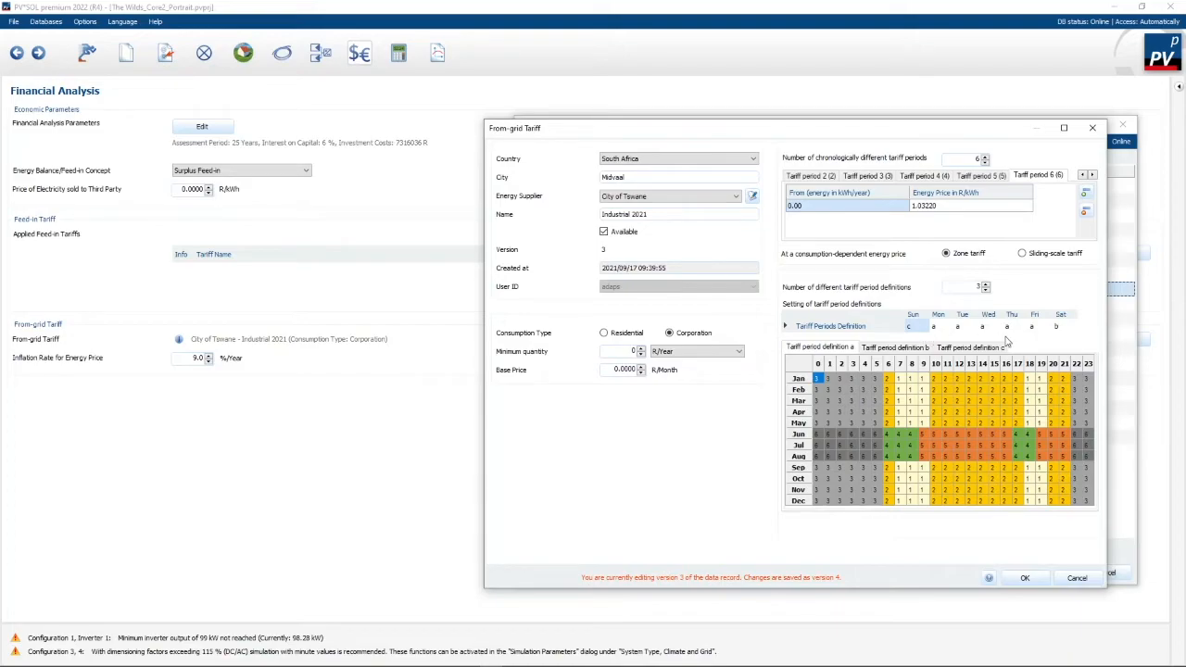
mouse_move(1027, 359)
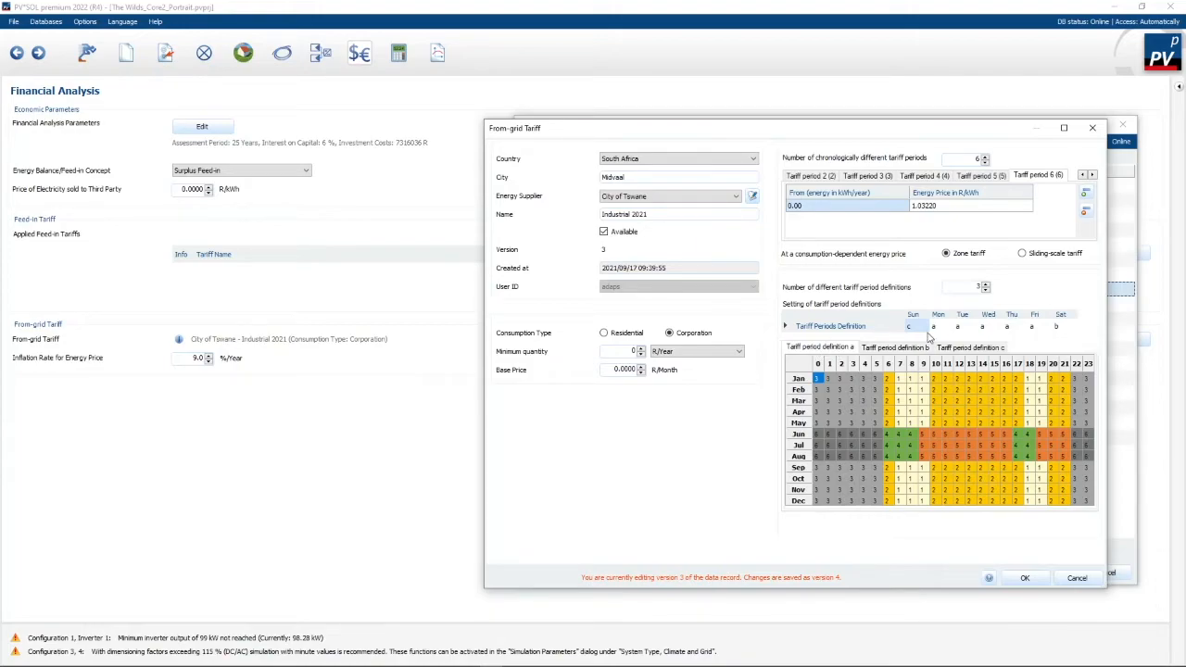
mouse_move(887, 304)
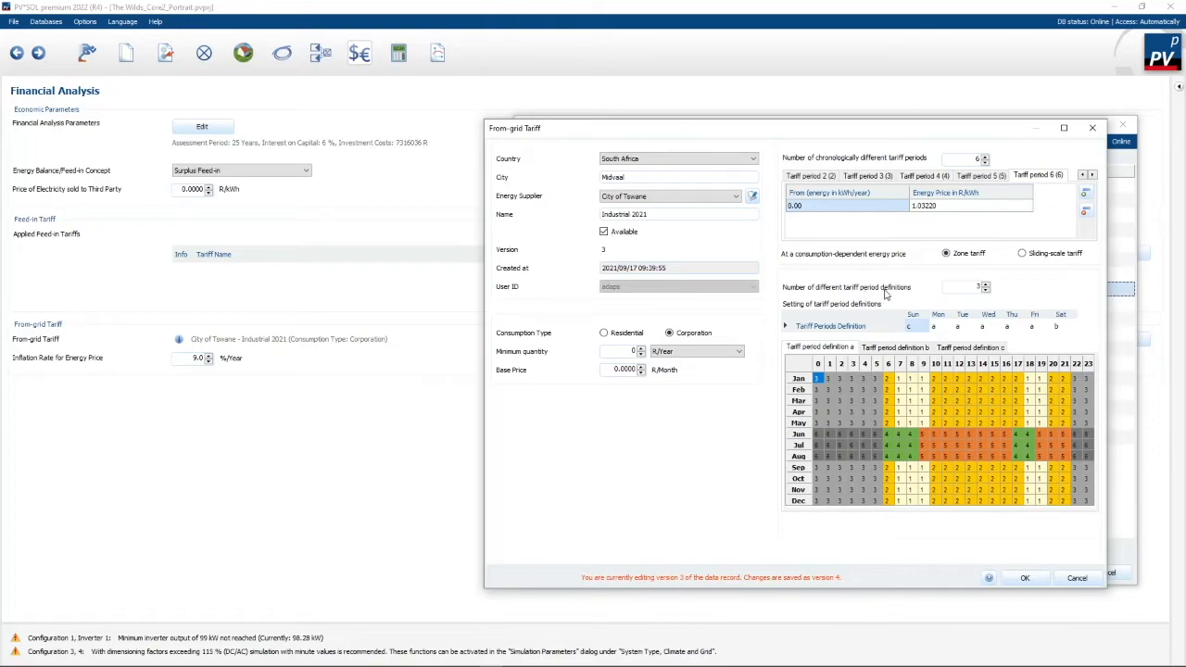
mouse_move(1026, 296)
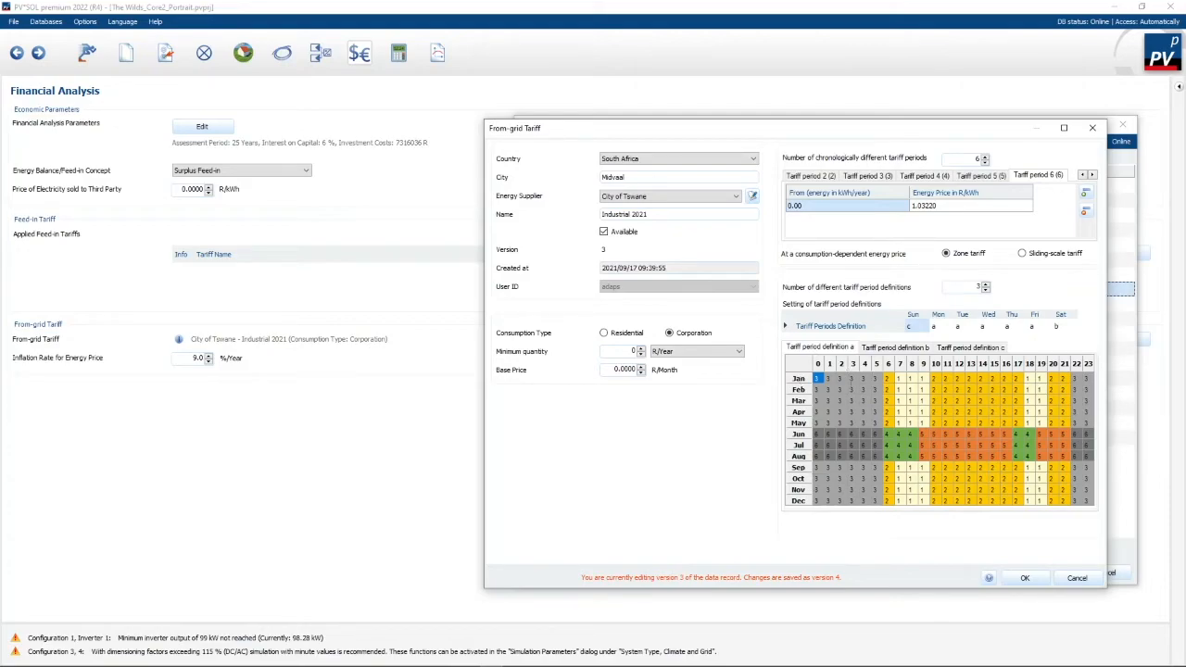
mouse_move(899, 190)
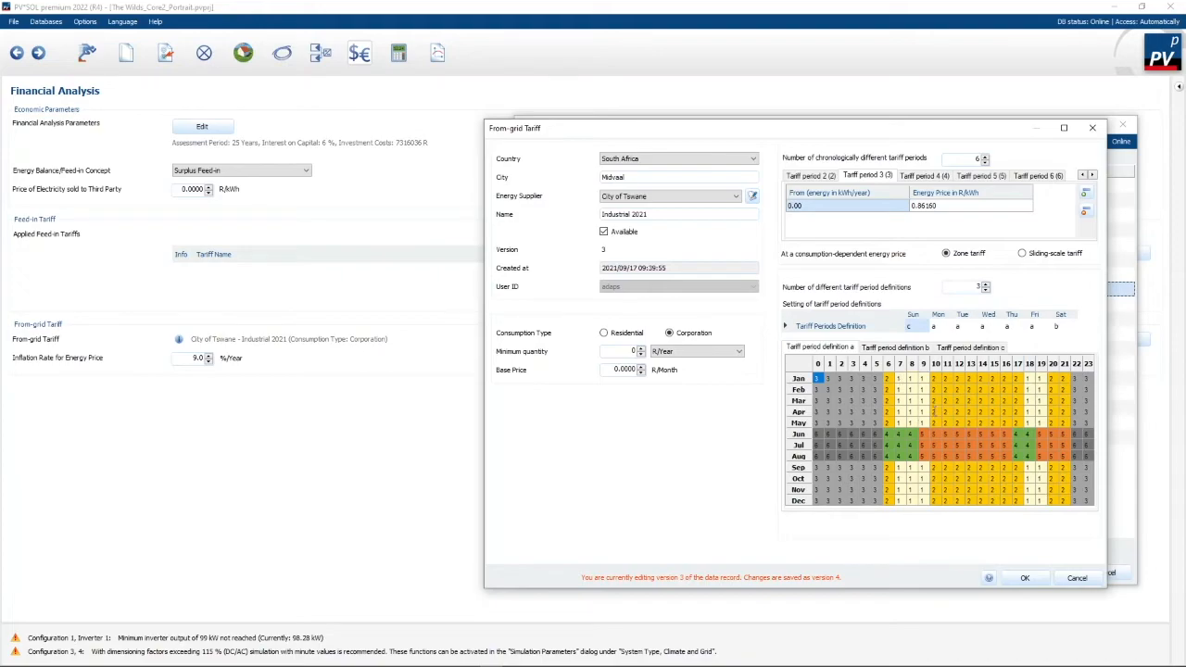
- Study the hourly period grid, then return to tariff period 1 at 1.93210 R/kWh
left_click(814, 175)
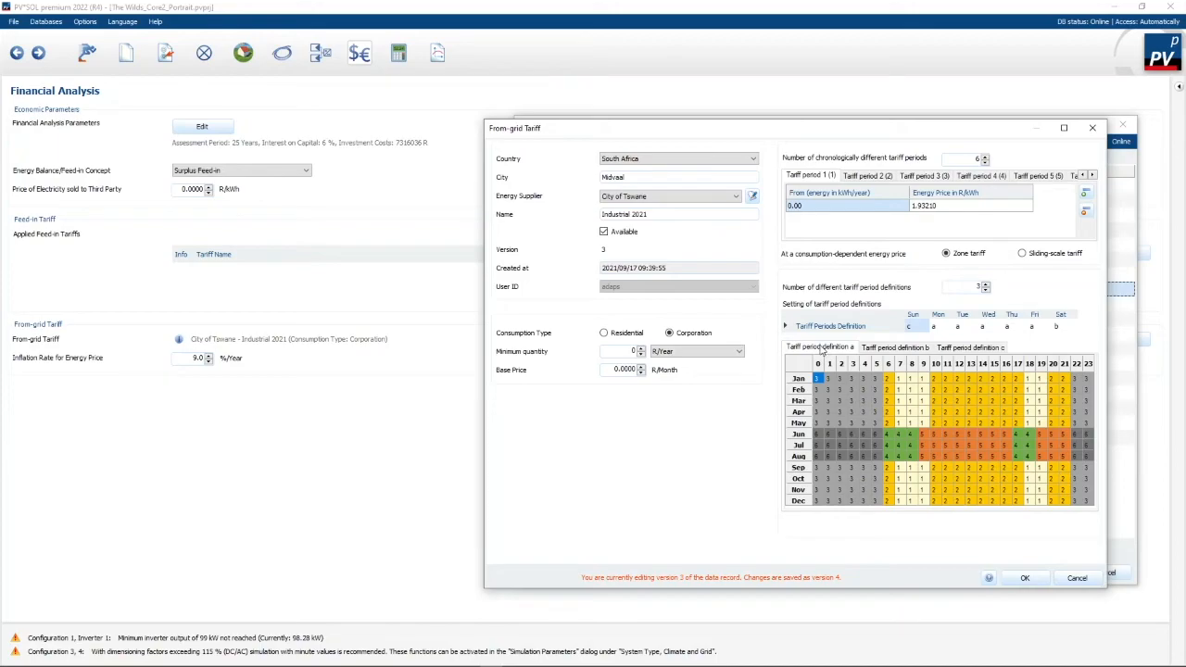
mouse_move(901, 350)
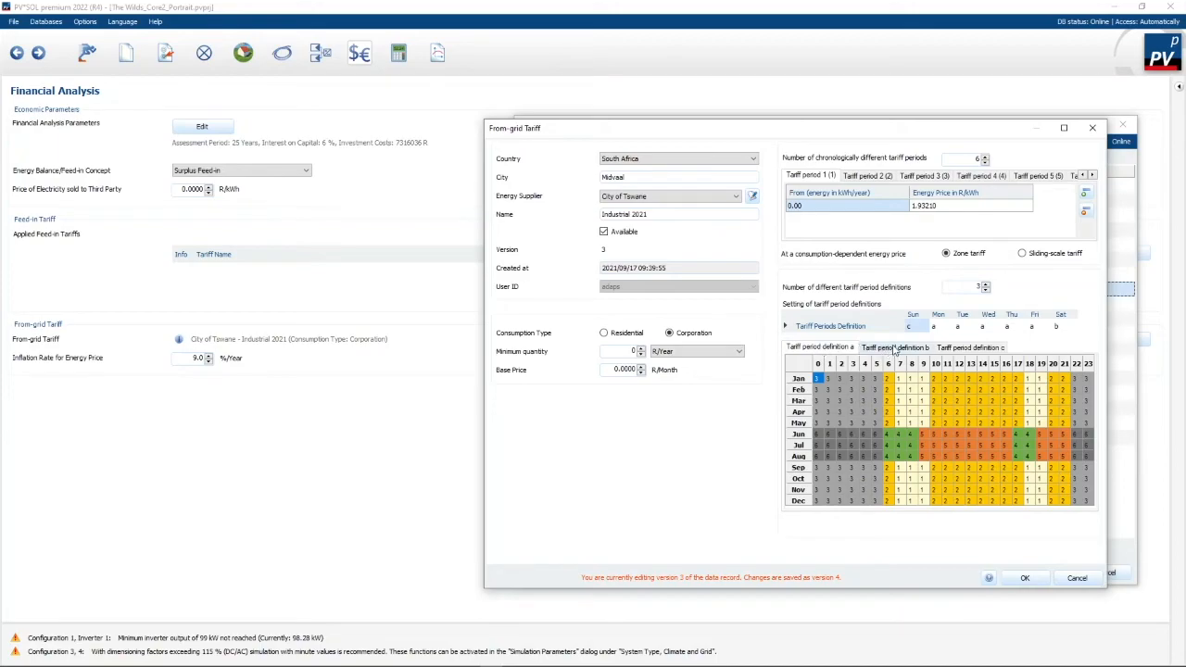
- Display tariff period 4's energy price of 4.70390 R/kWh
left_click(892, 347)
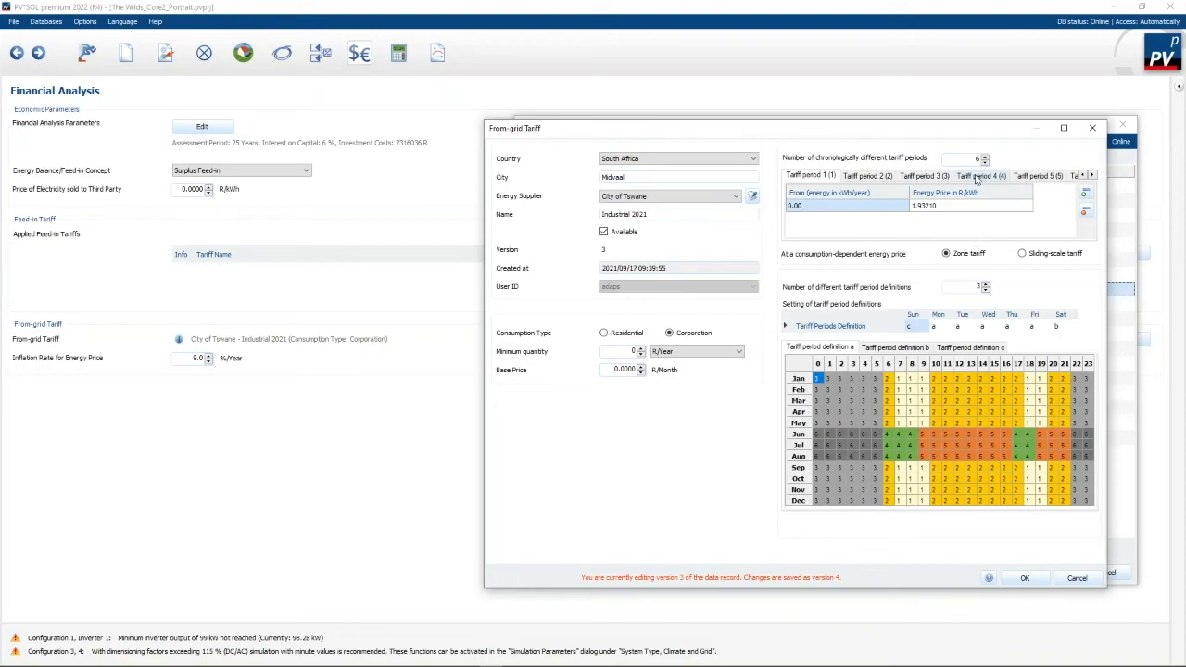
left_click(986, 175)
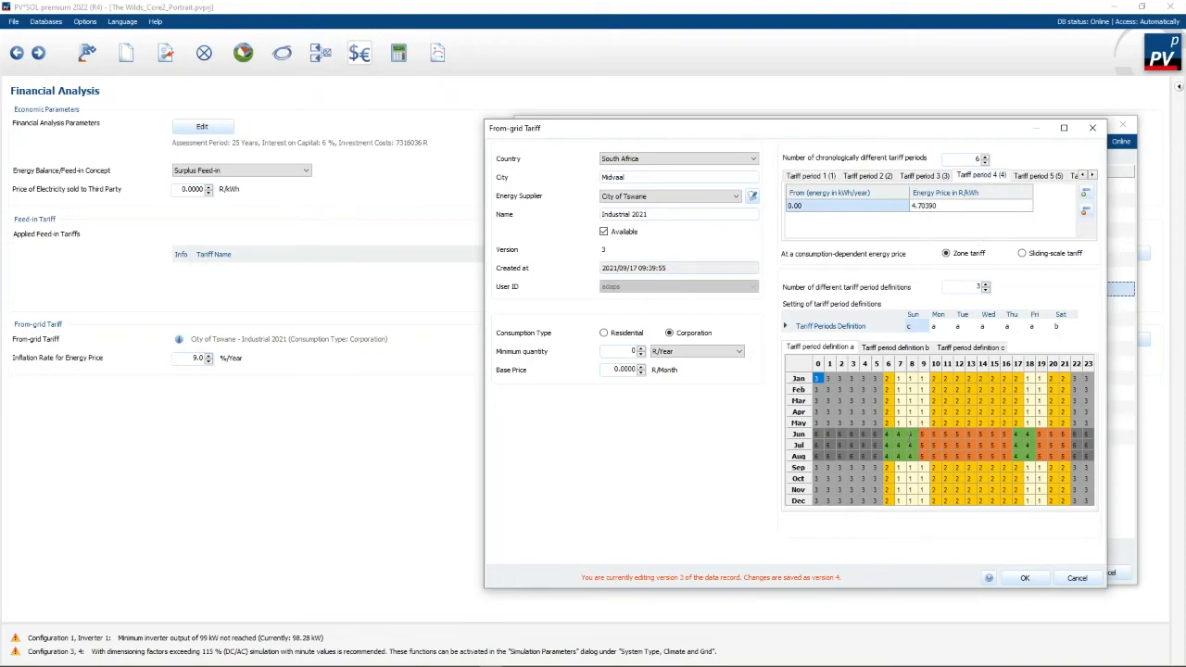